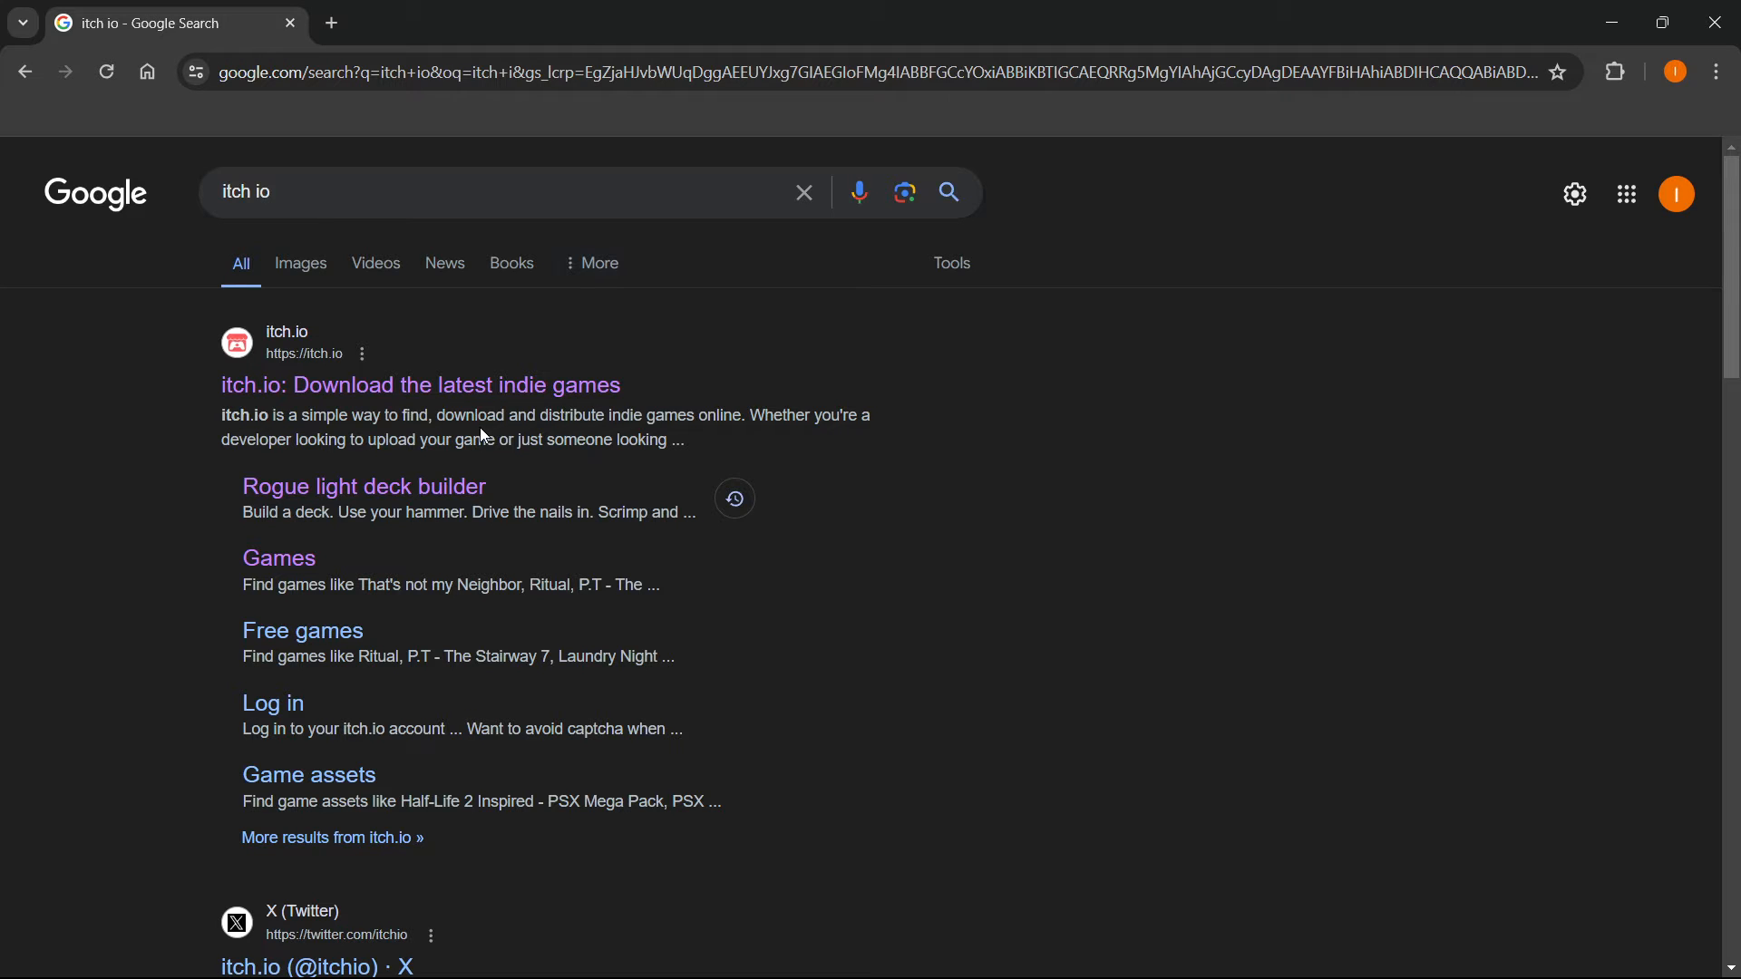
mouse_move(494, 413)
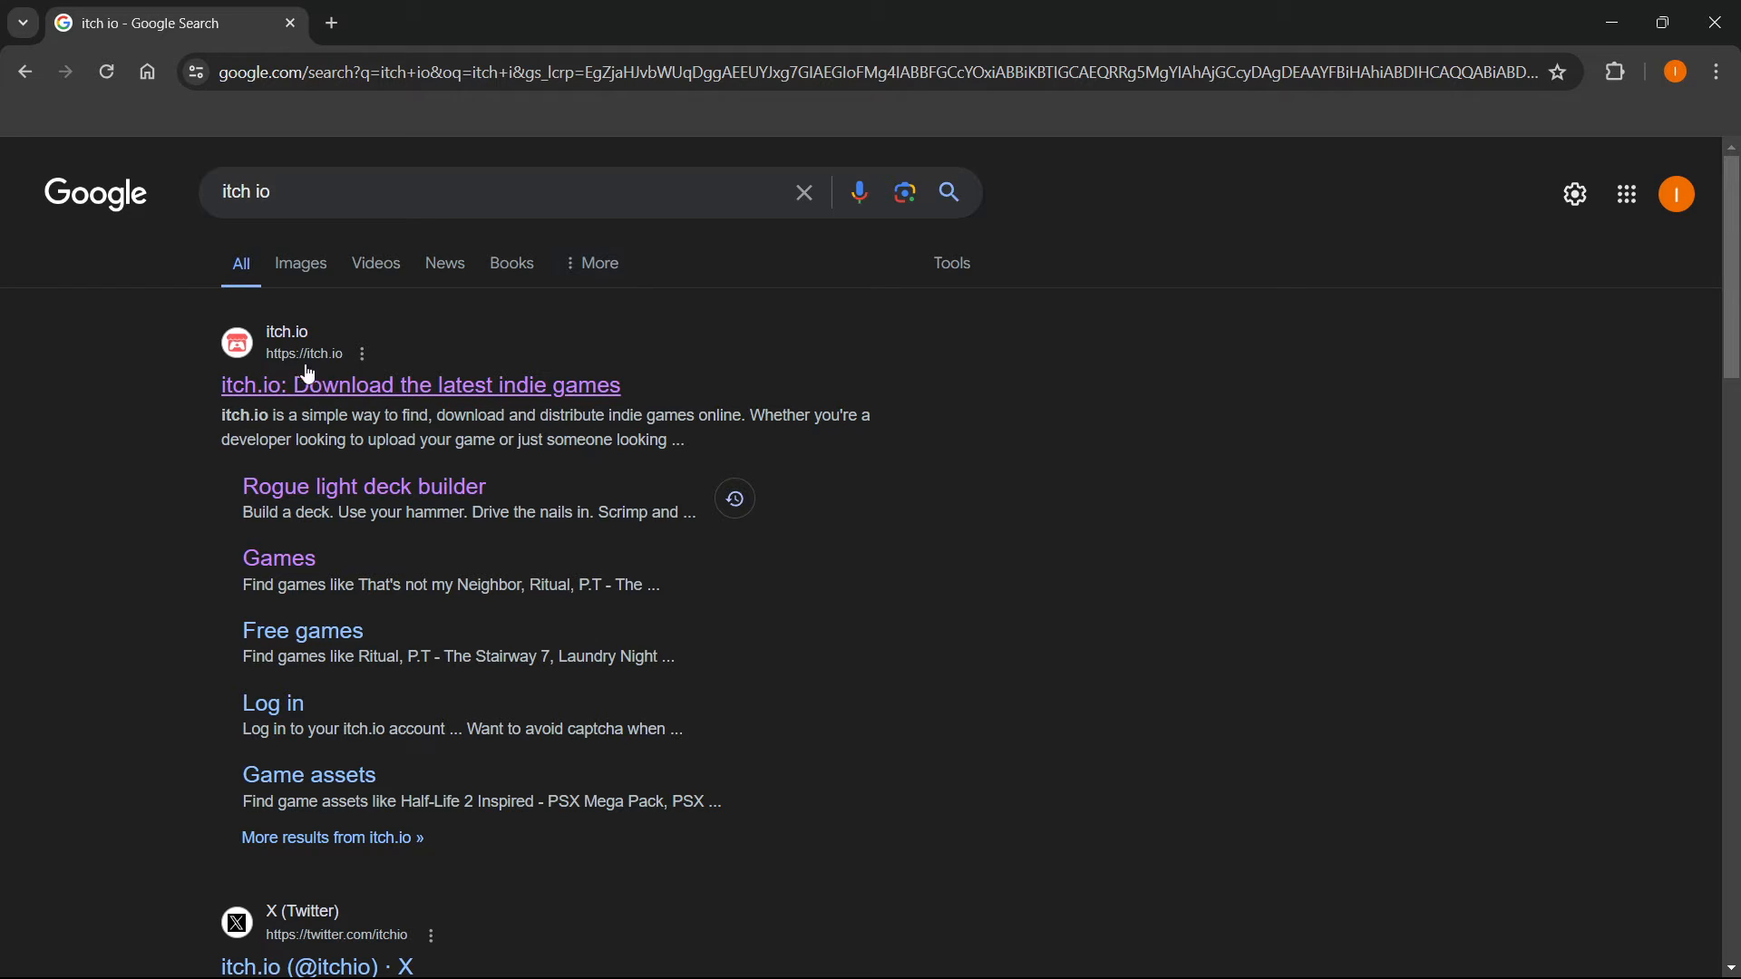
- Open the 'itch.io: Download the latest indie games' search result
click(420, 386)
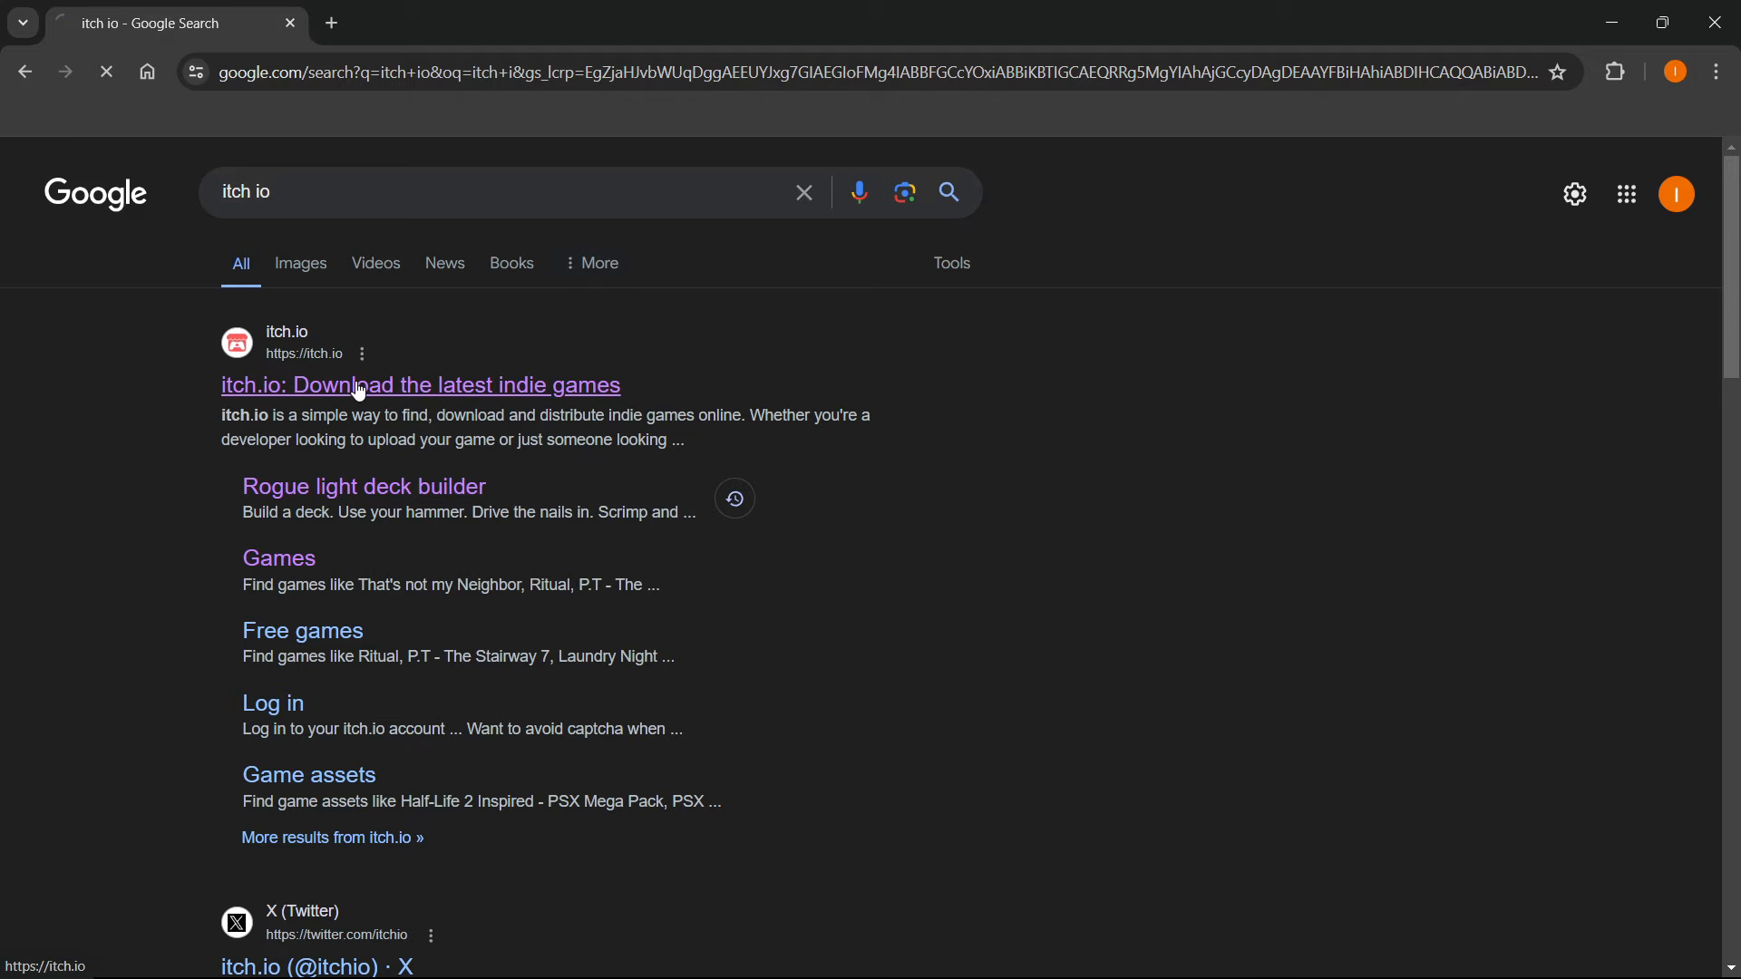
- Search itch.io for 'voyager-19' and open the Voyager-19 game suggestion
click(419, 385)
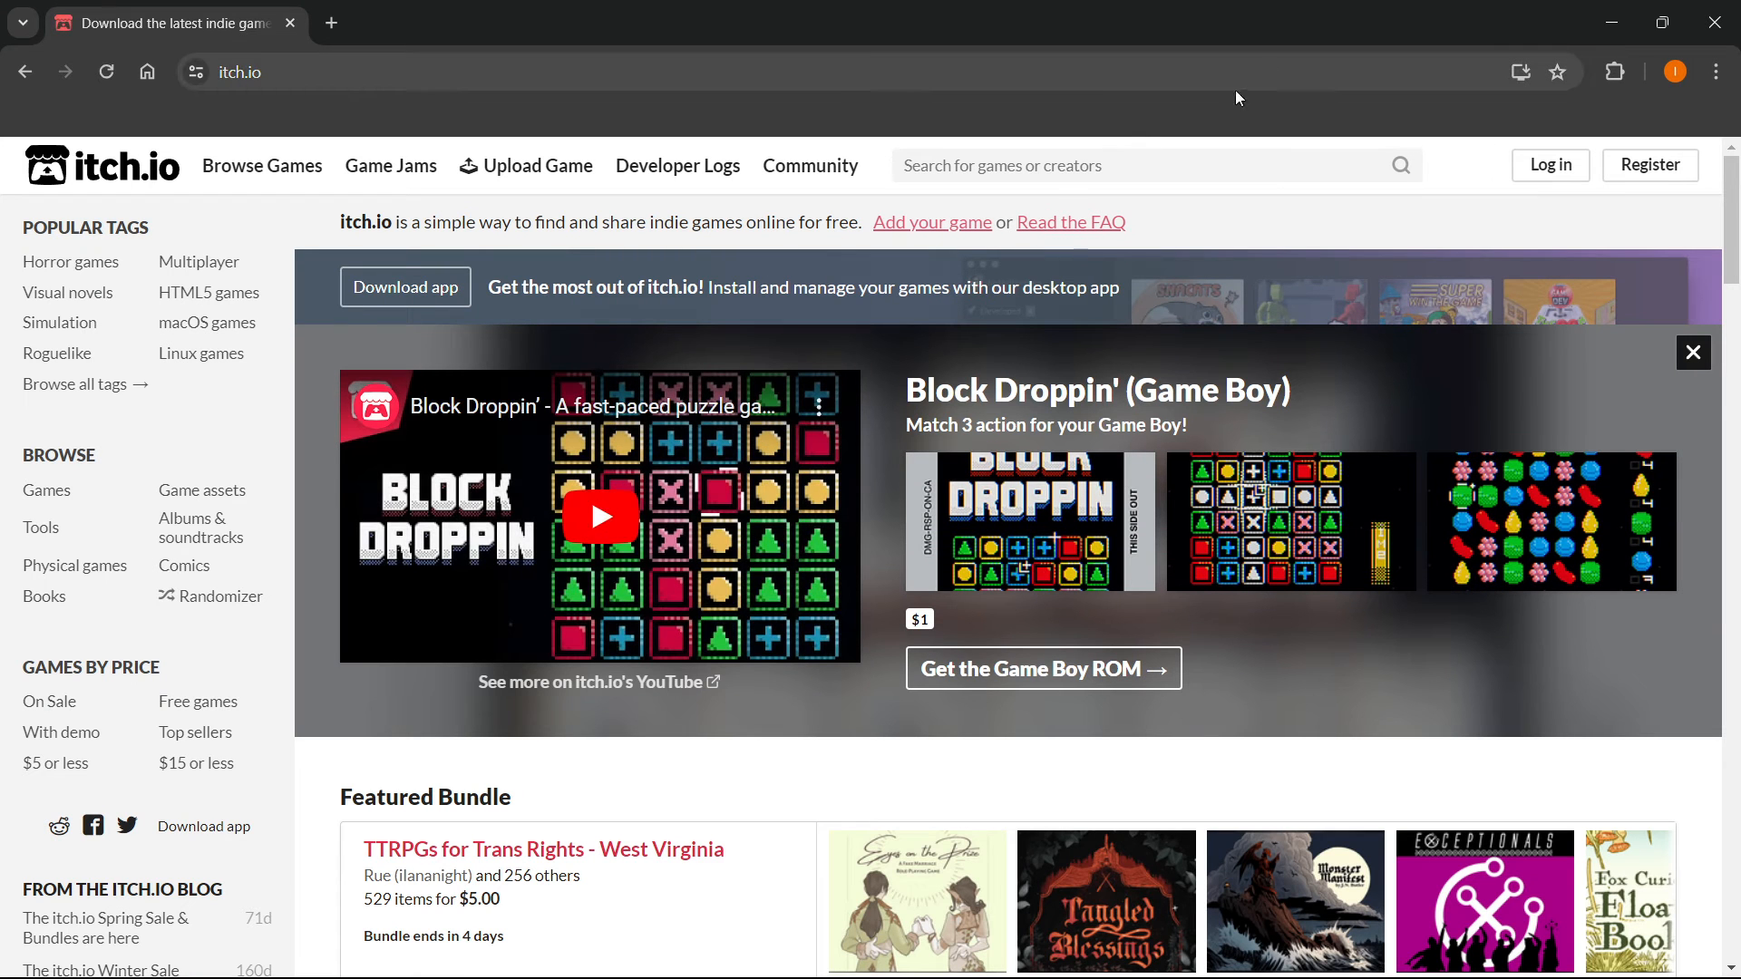
click(1133, 164)
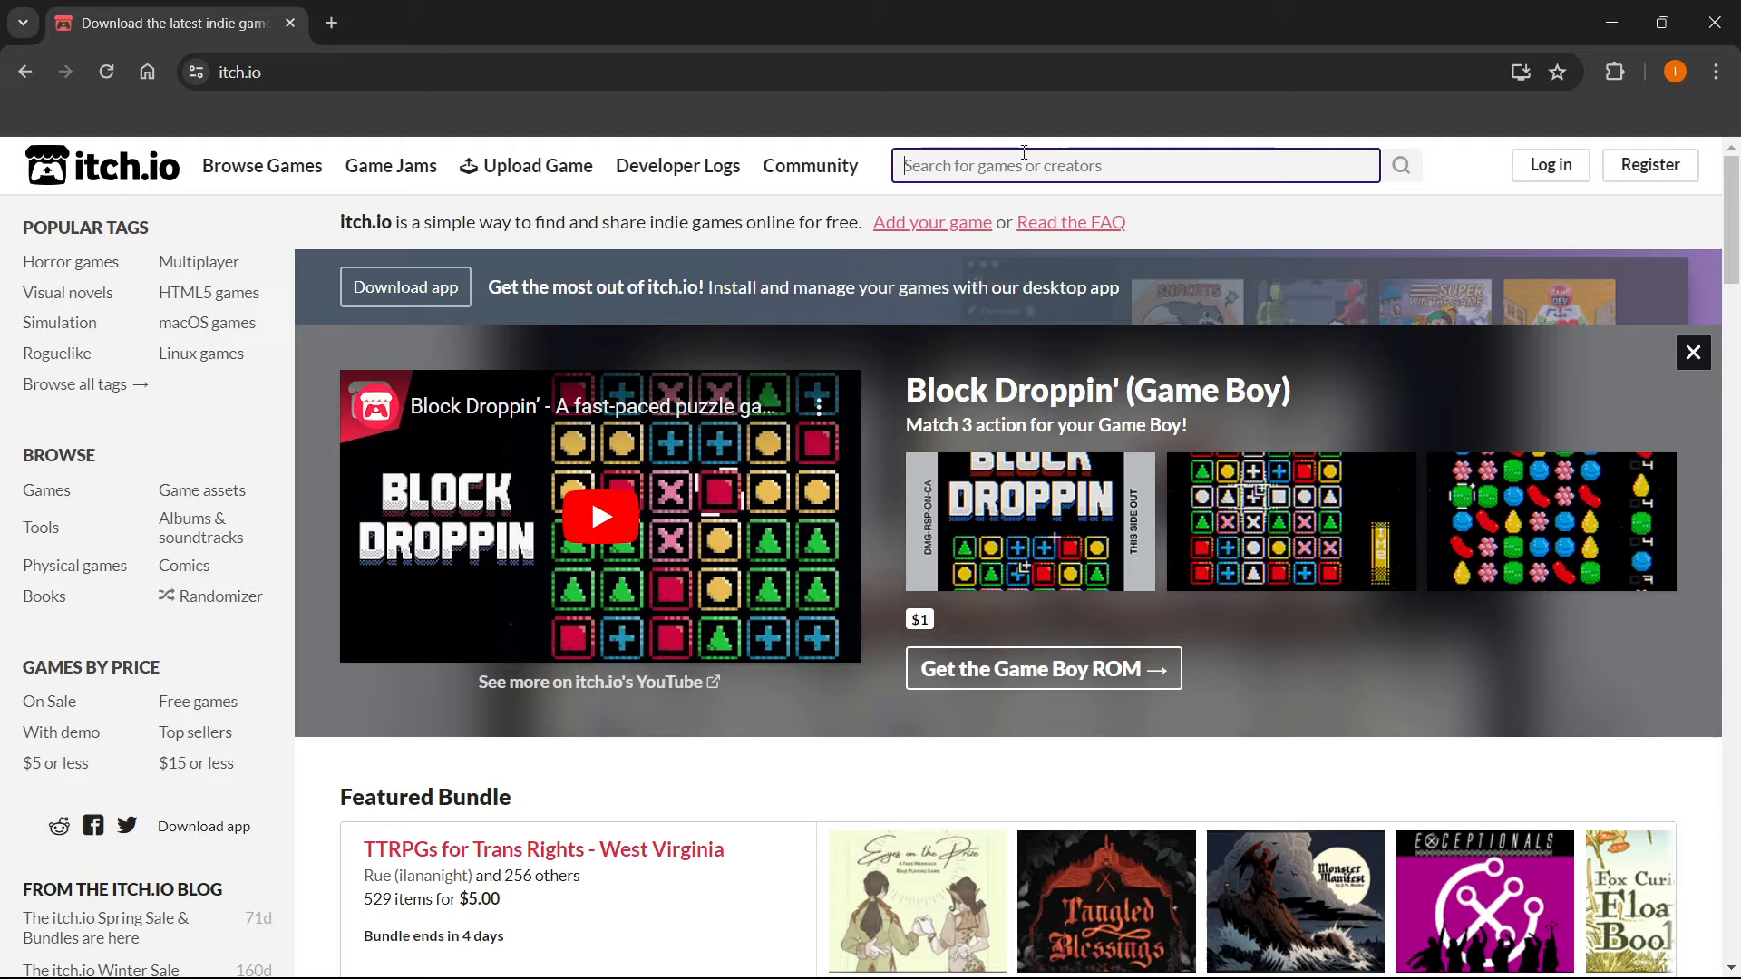
text(voyager)
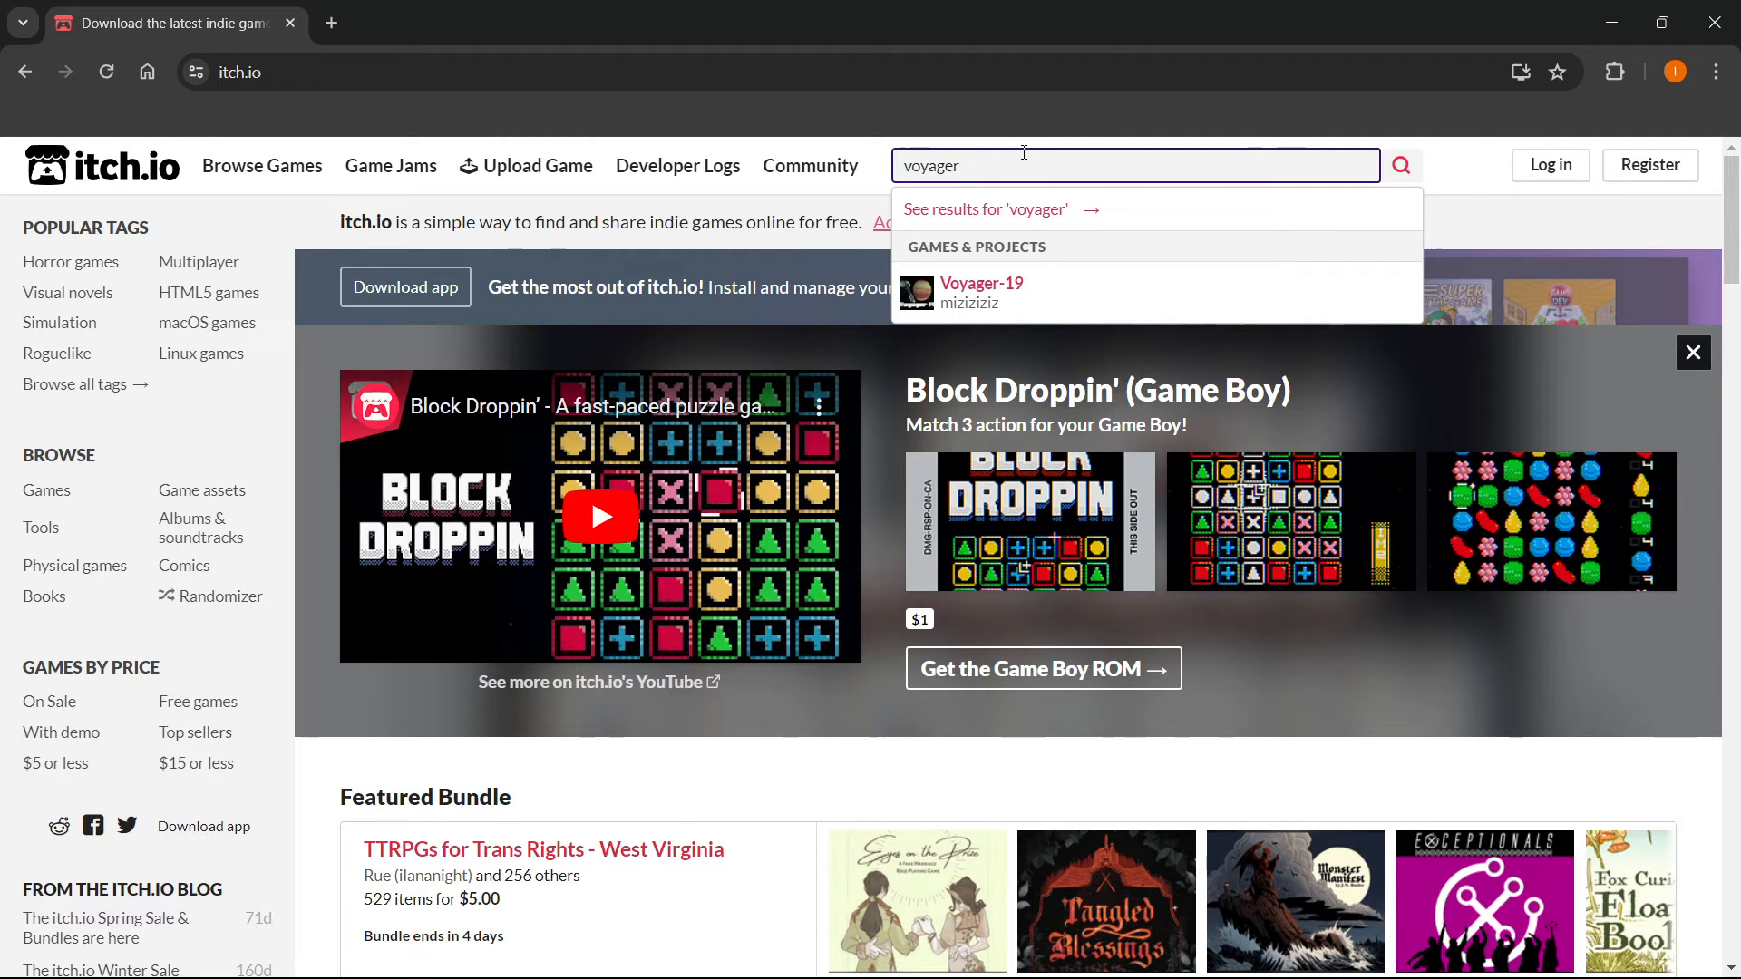
mouse_move(1036, 294)
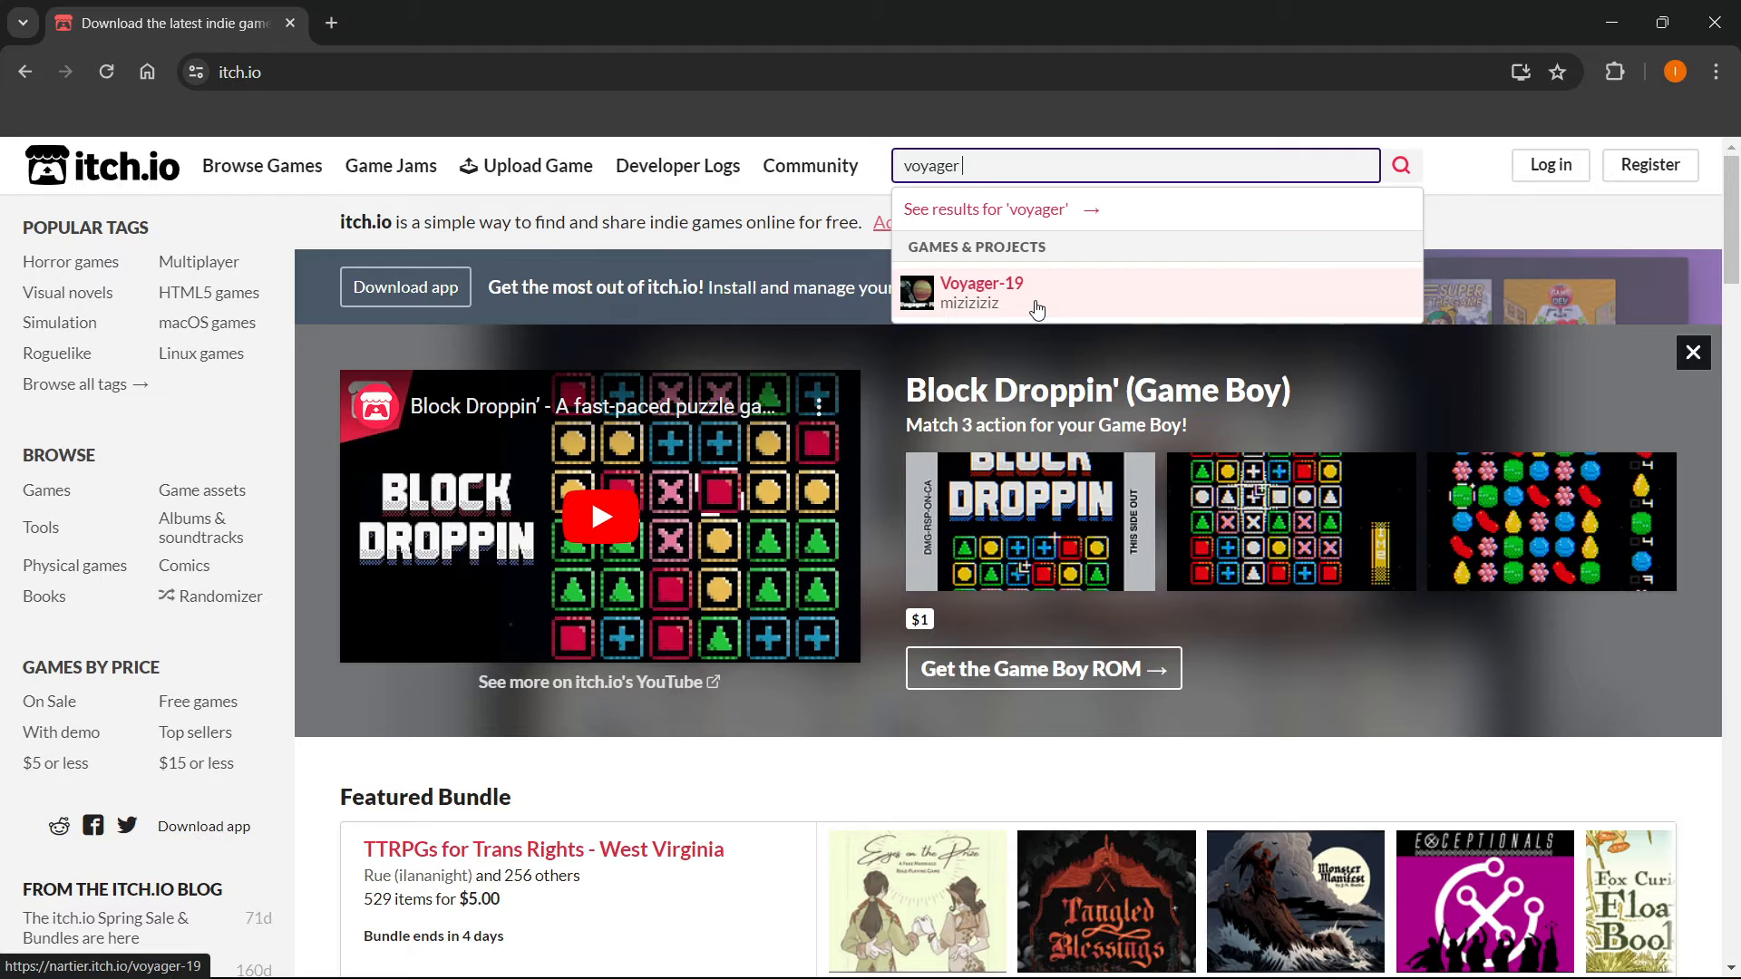
mouse_move(1053, 264)
text(-19)
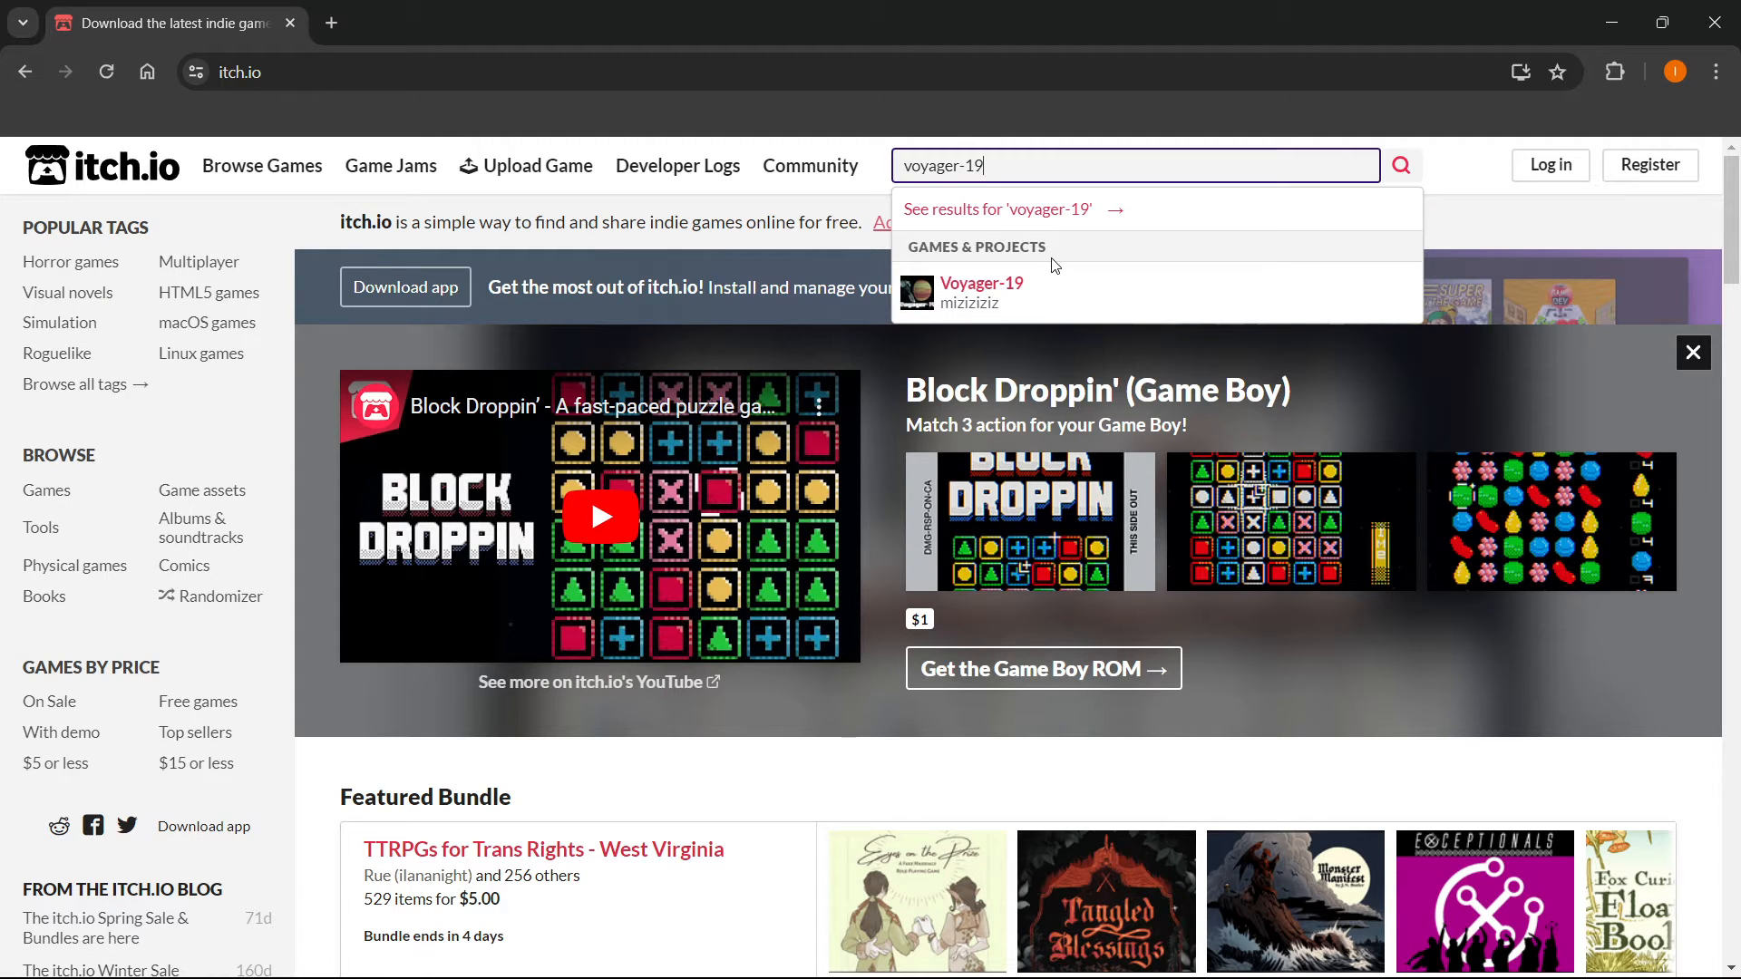
mouse_move(980, 282)
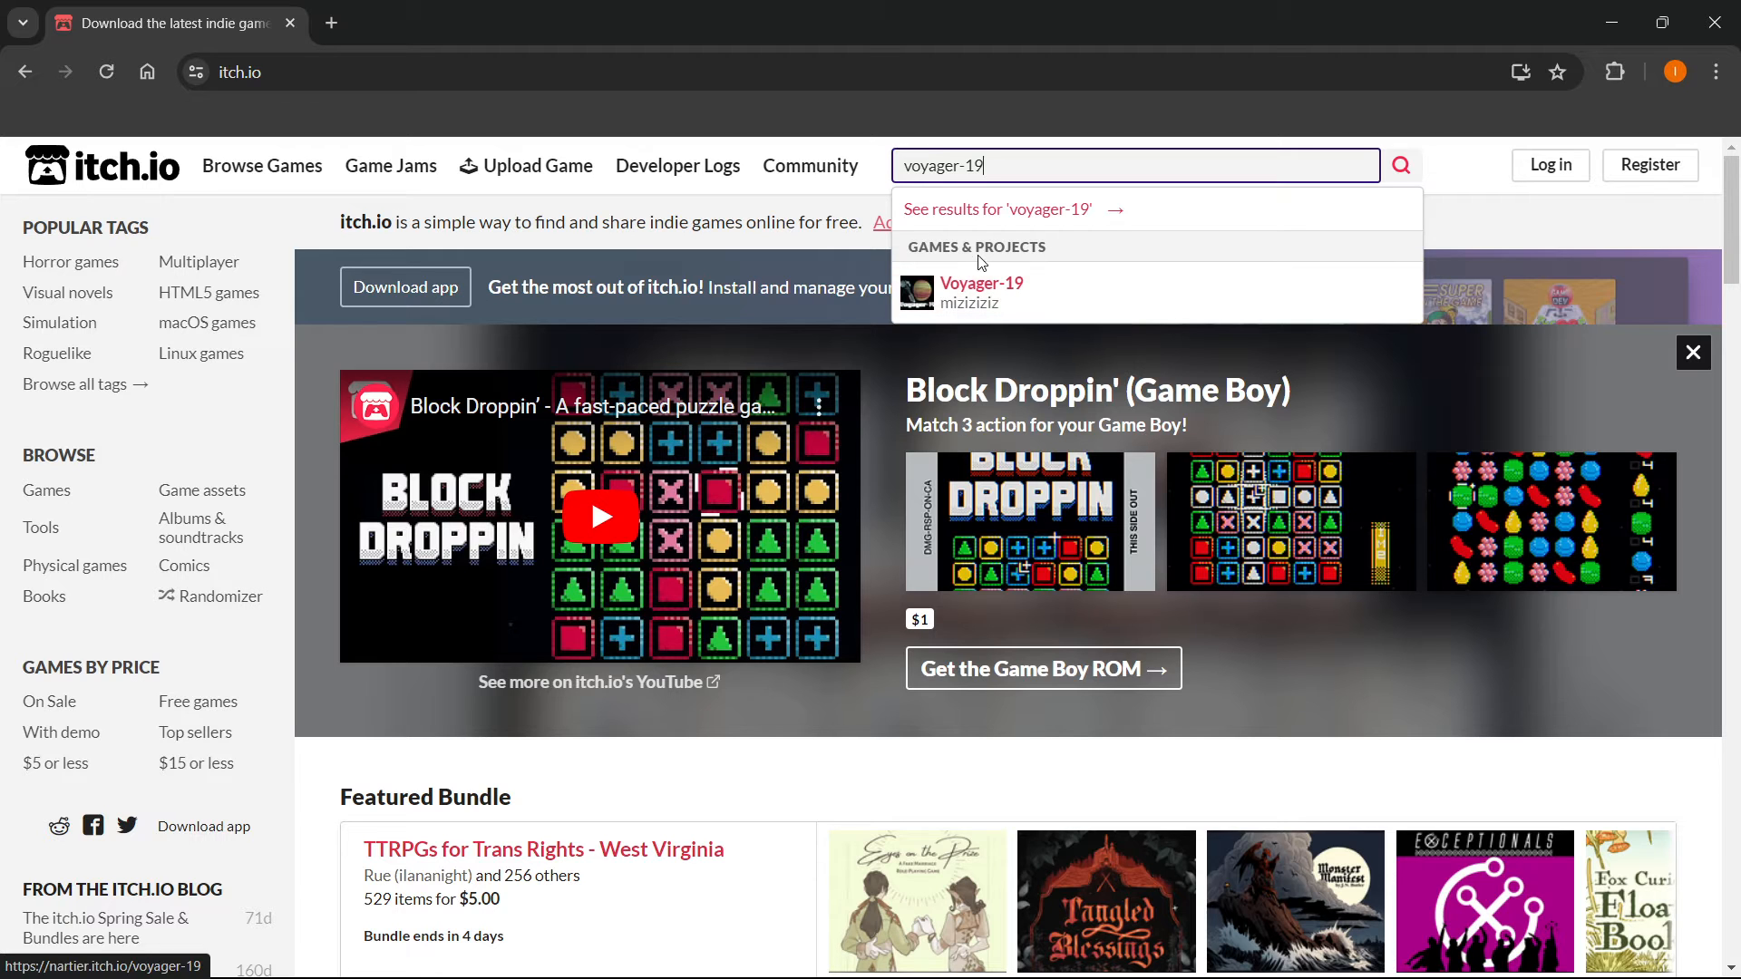
click(981, 292)
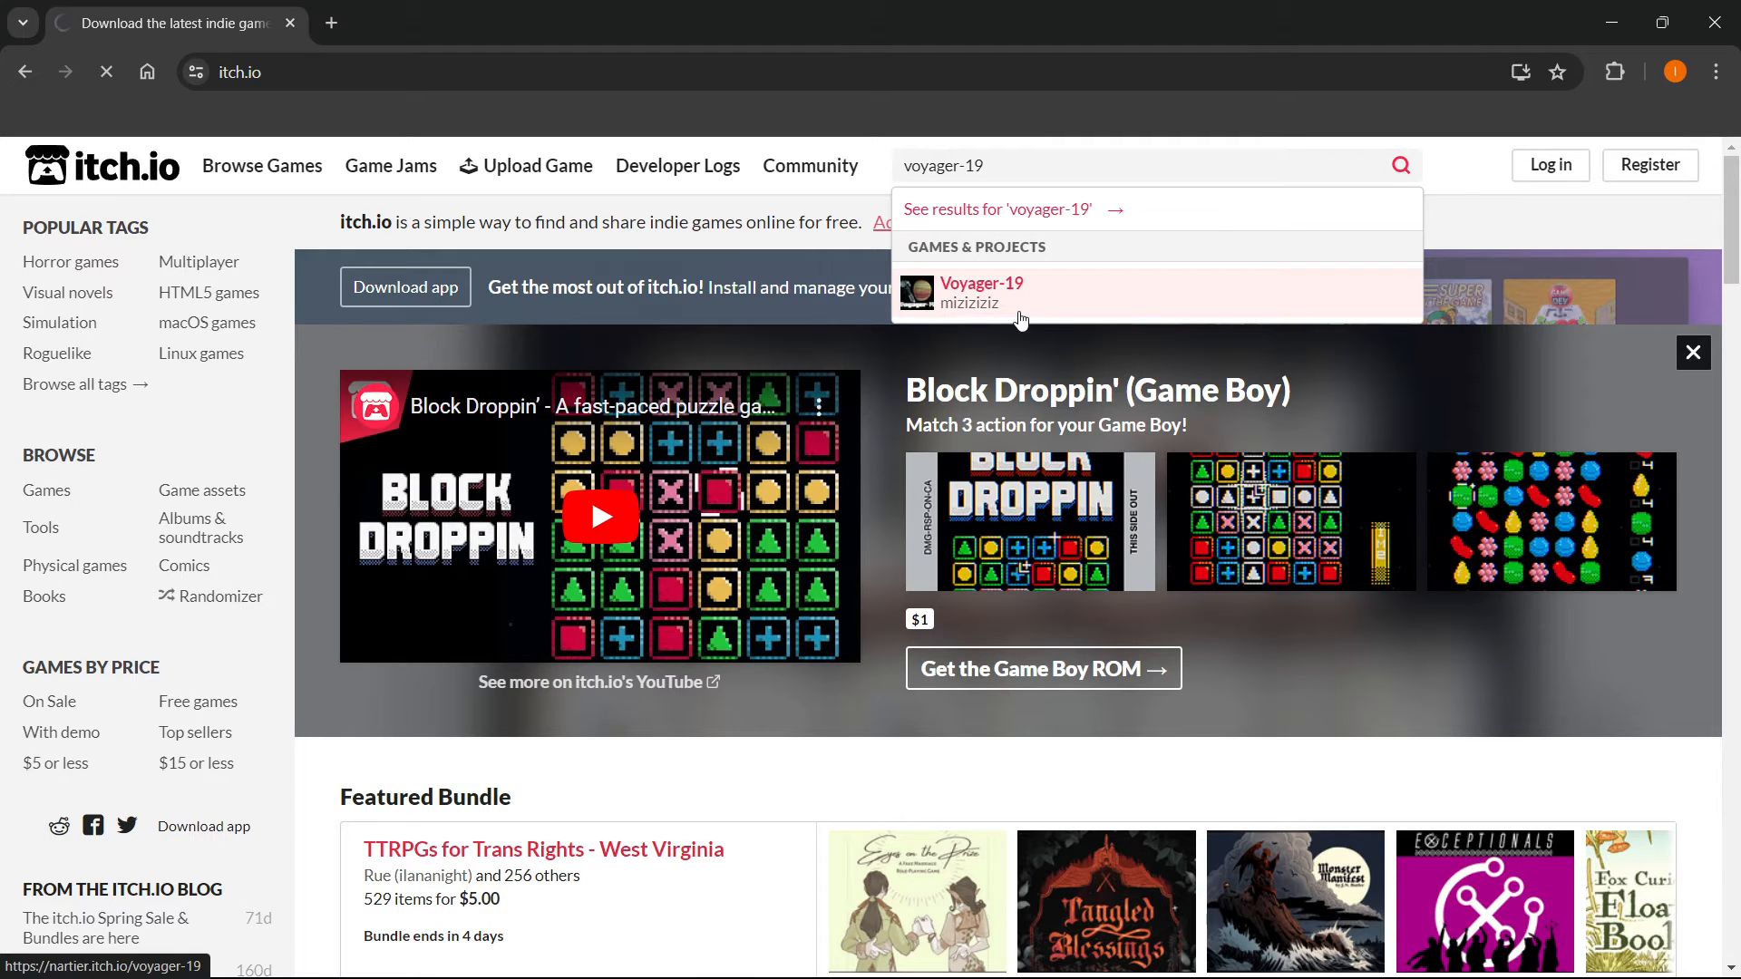
- On the Voyager-19 page, open the Buy Now purchase window showing the $4.00 minimum
click(980, 291)
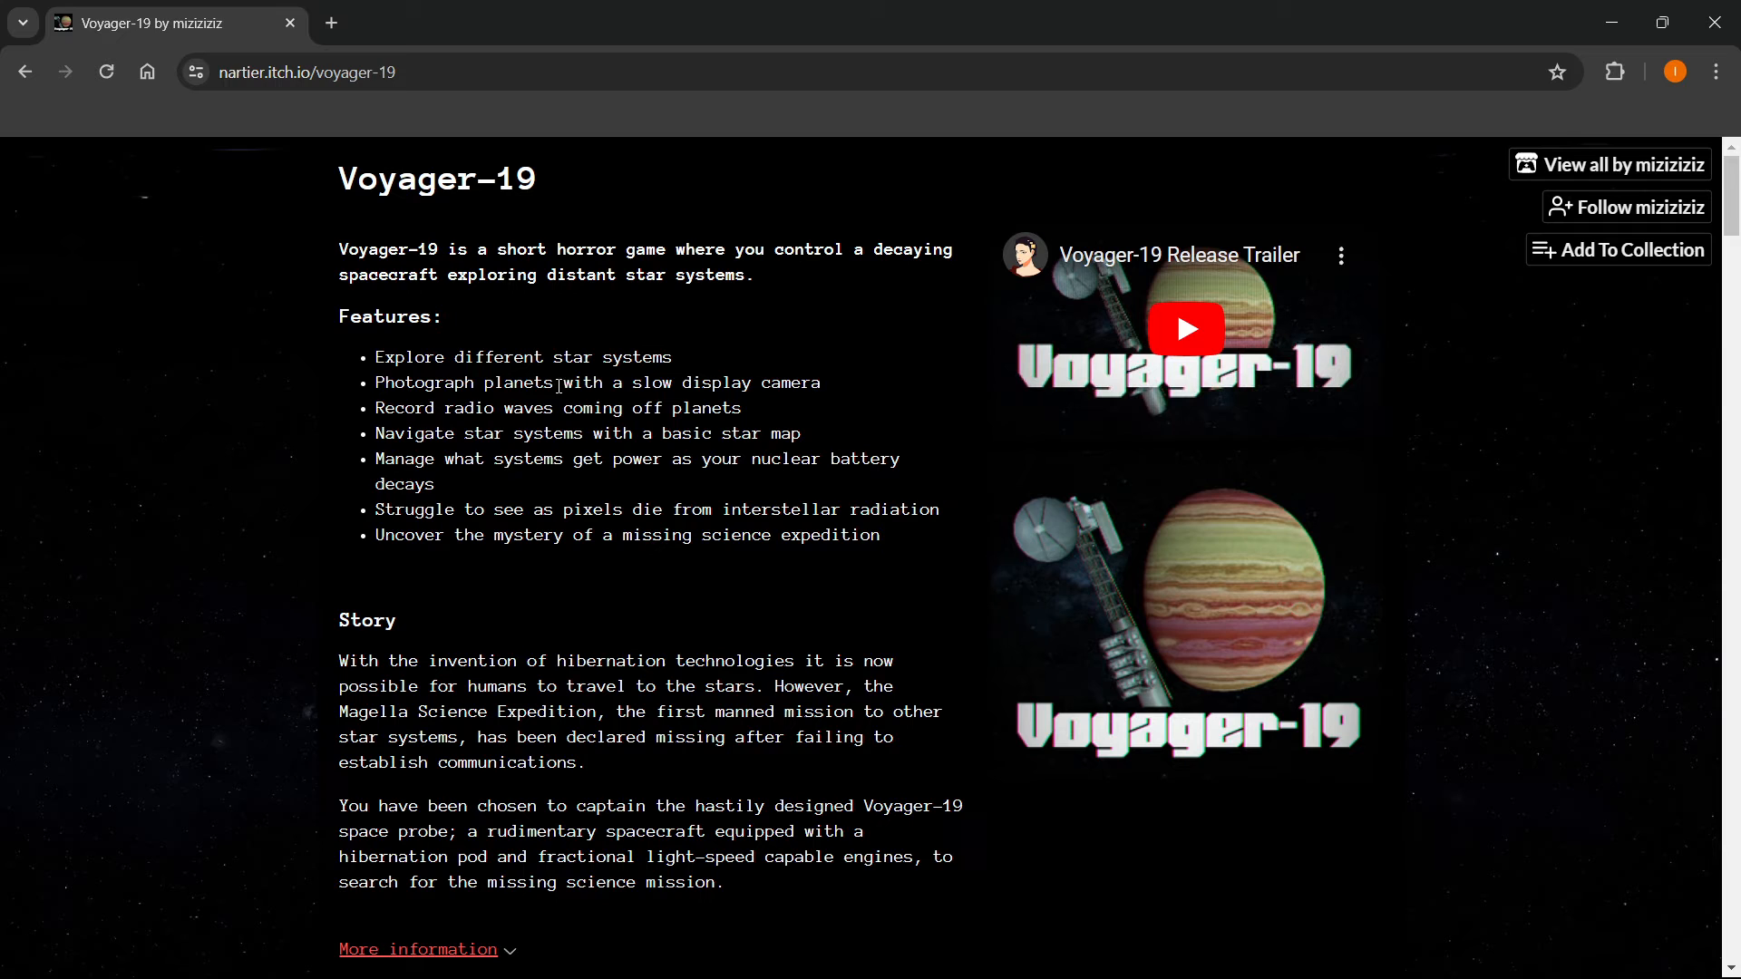
mouse_move(620, 286)
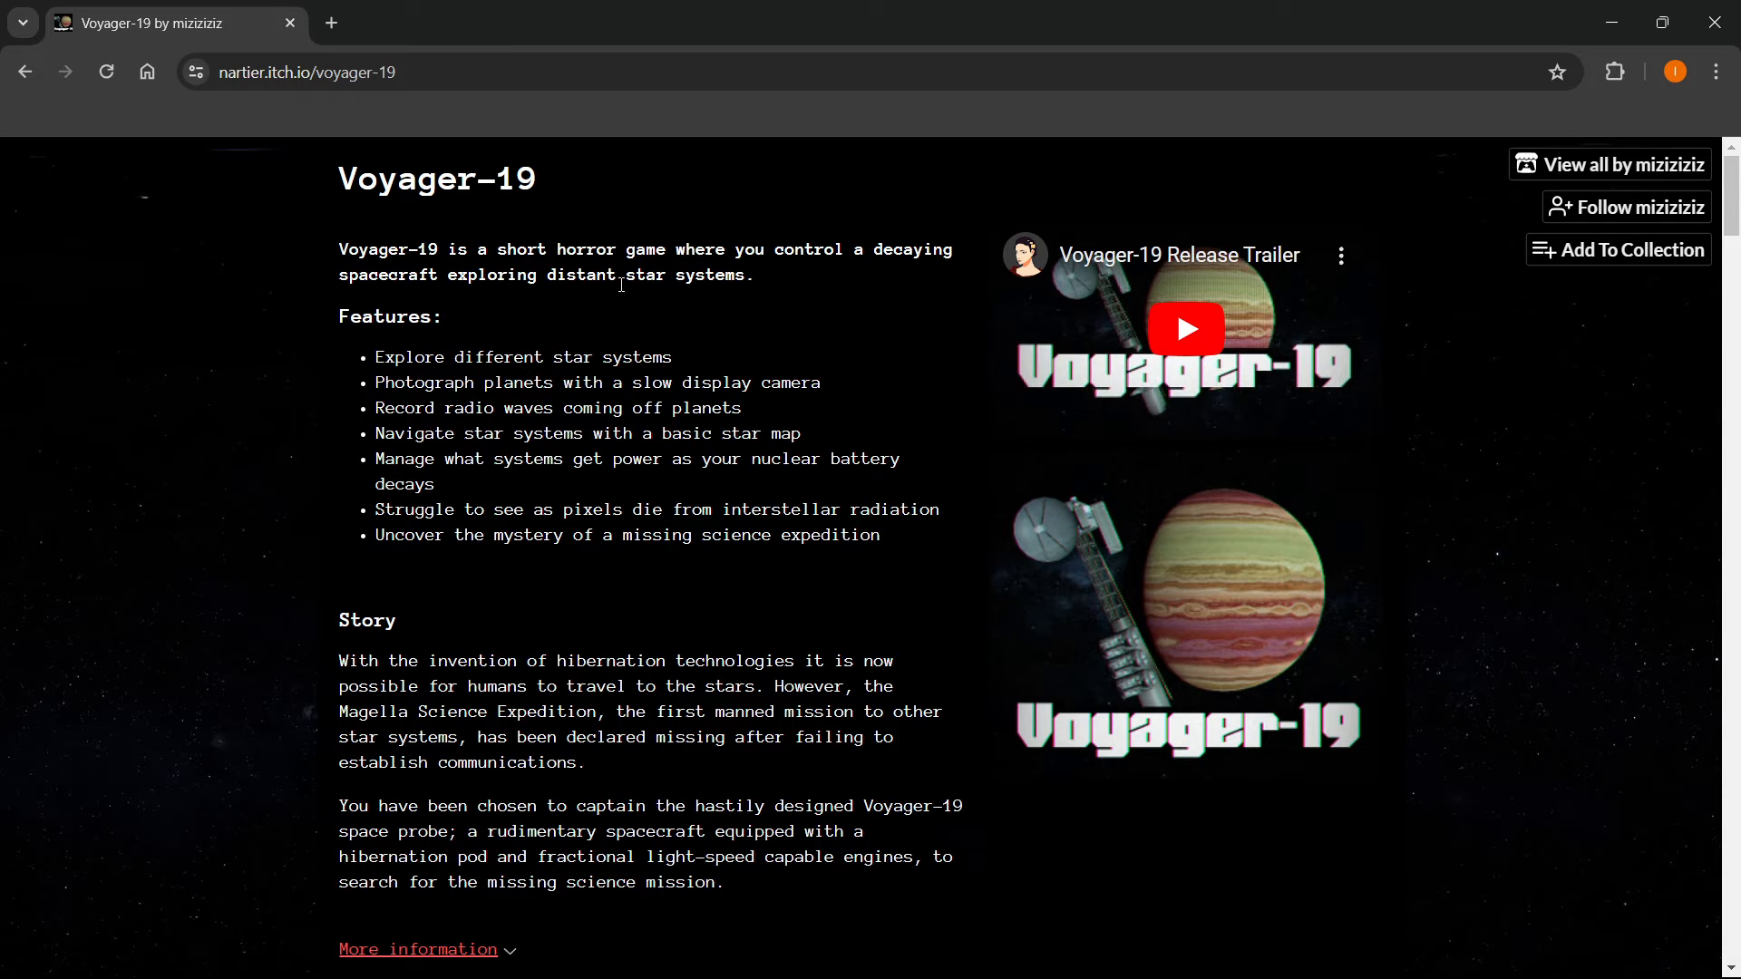
mouse_move(315, 204)
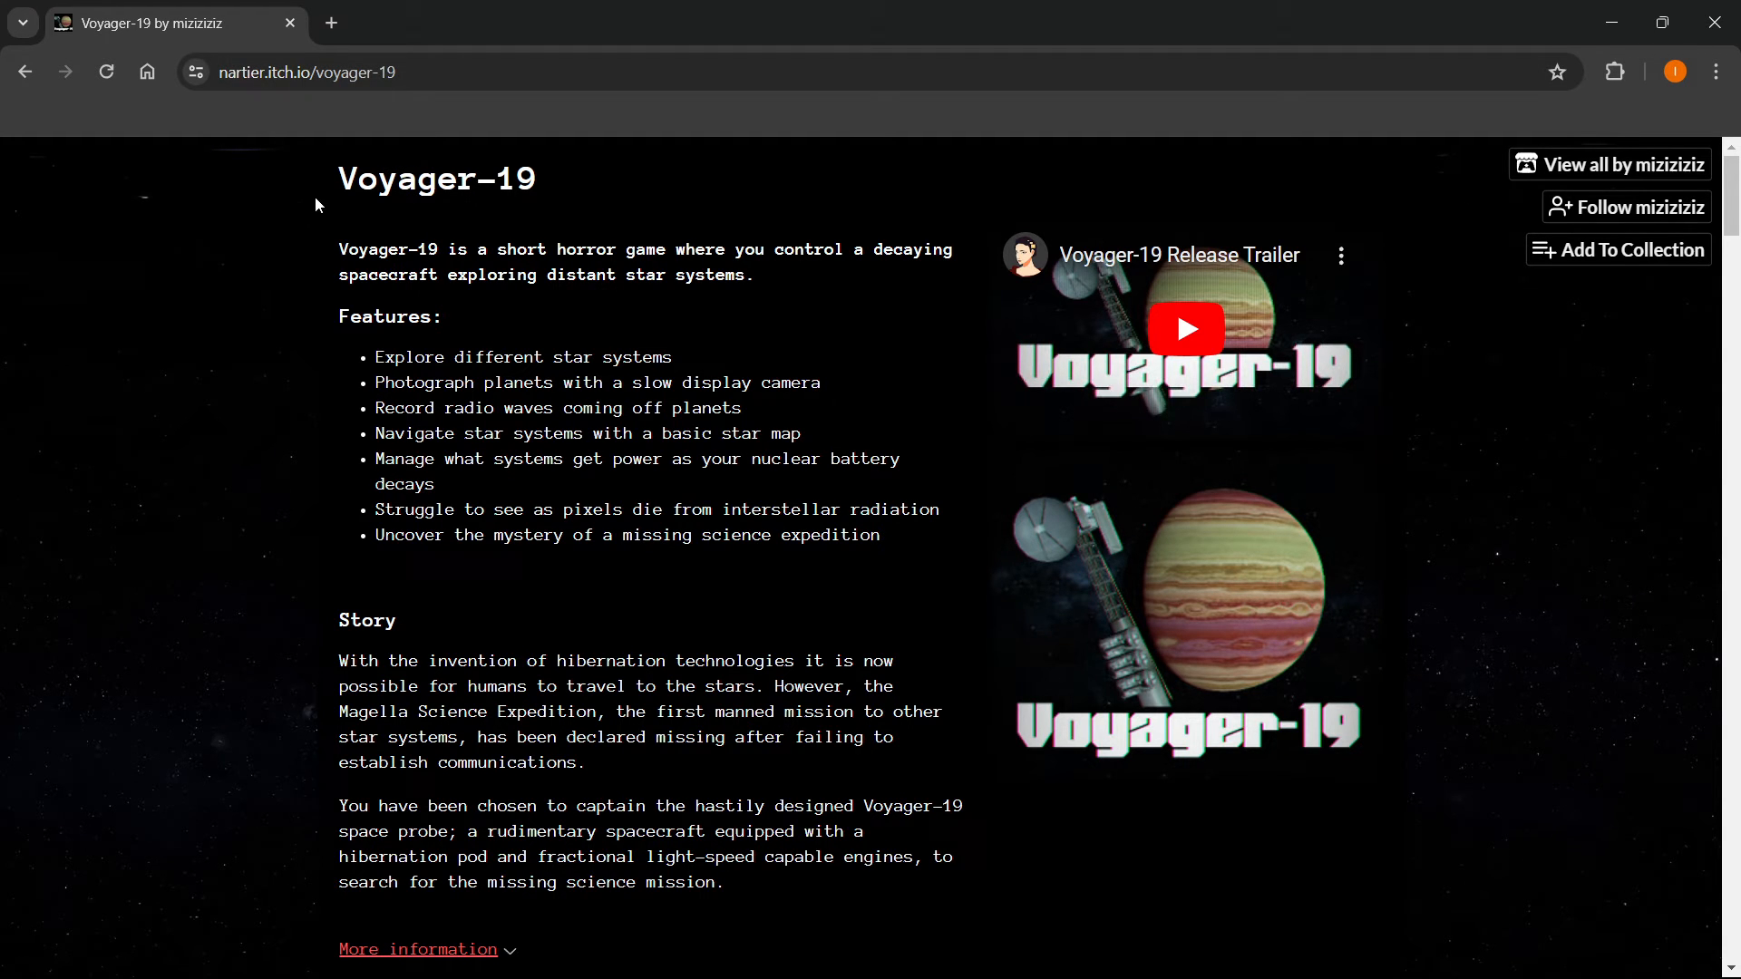
mouse_move(361, 300)
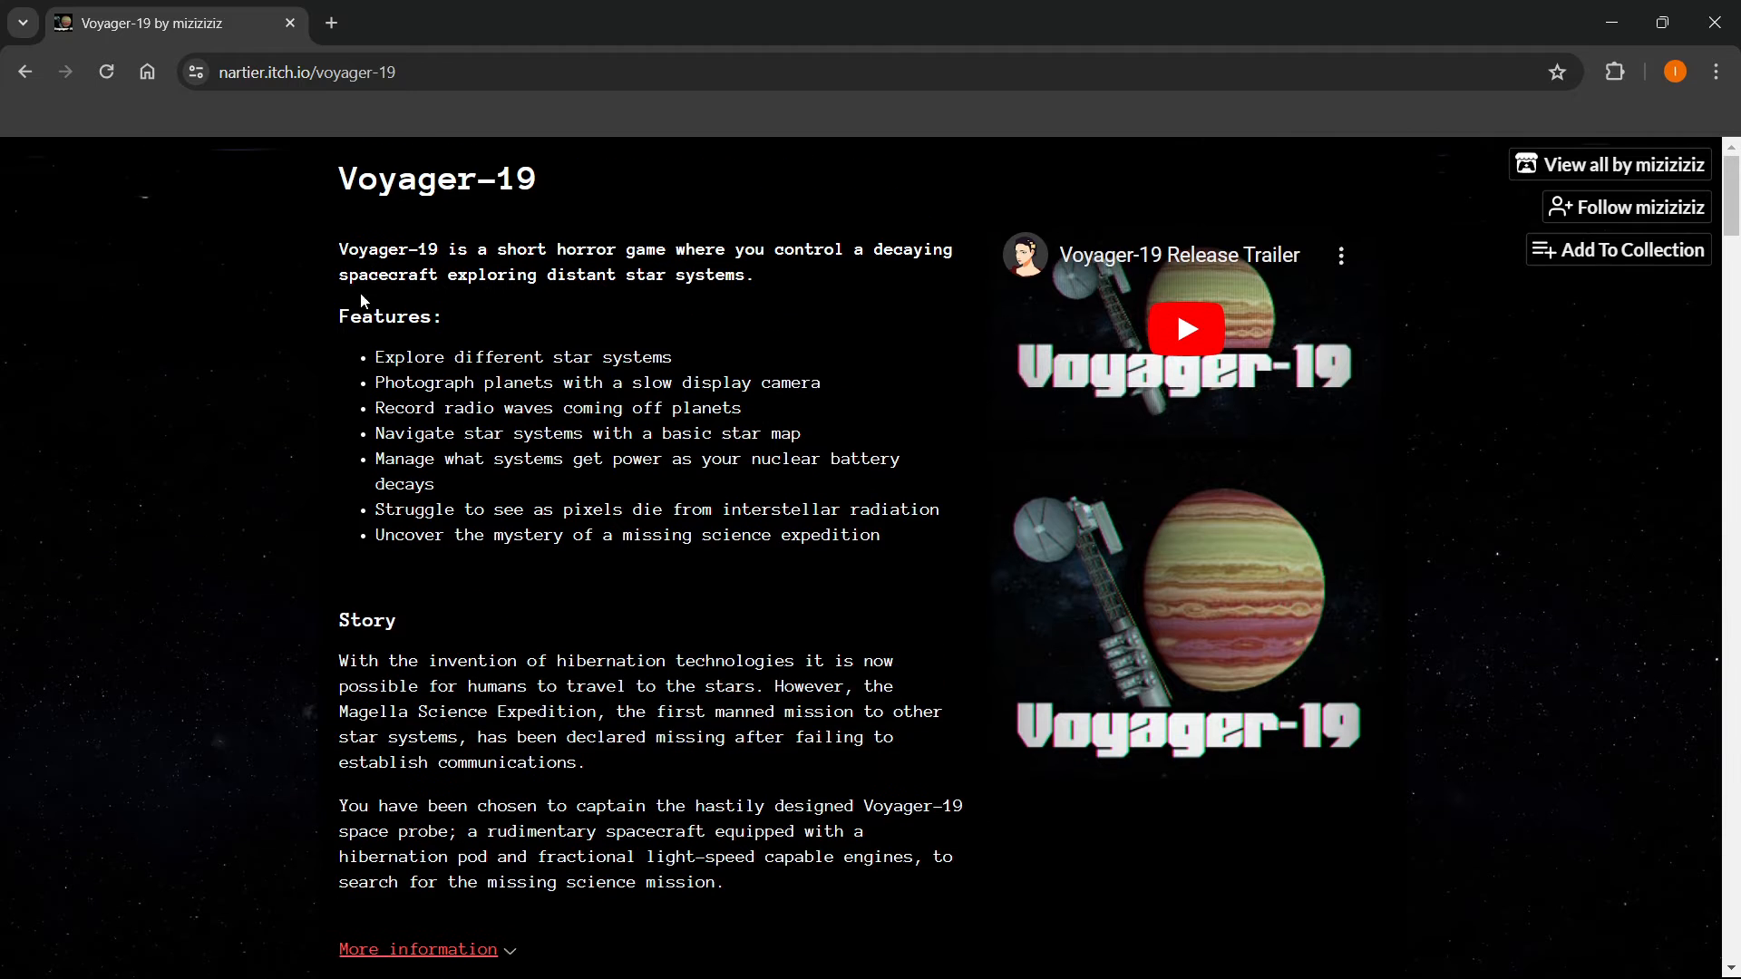
scroll(down, 3)
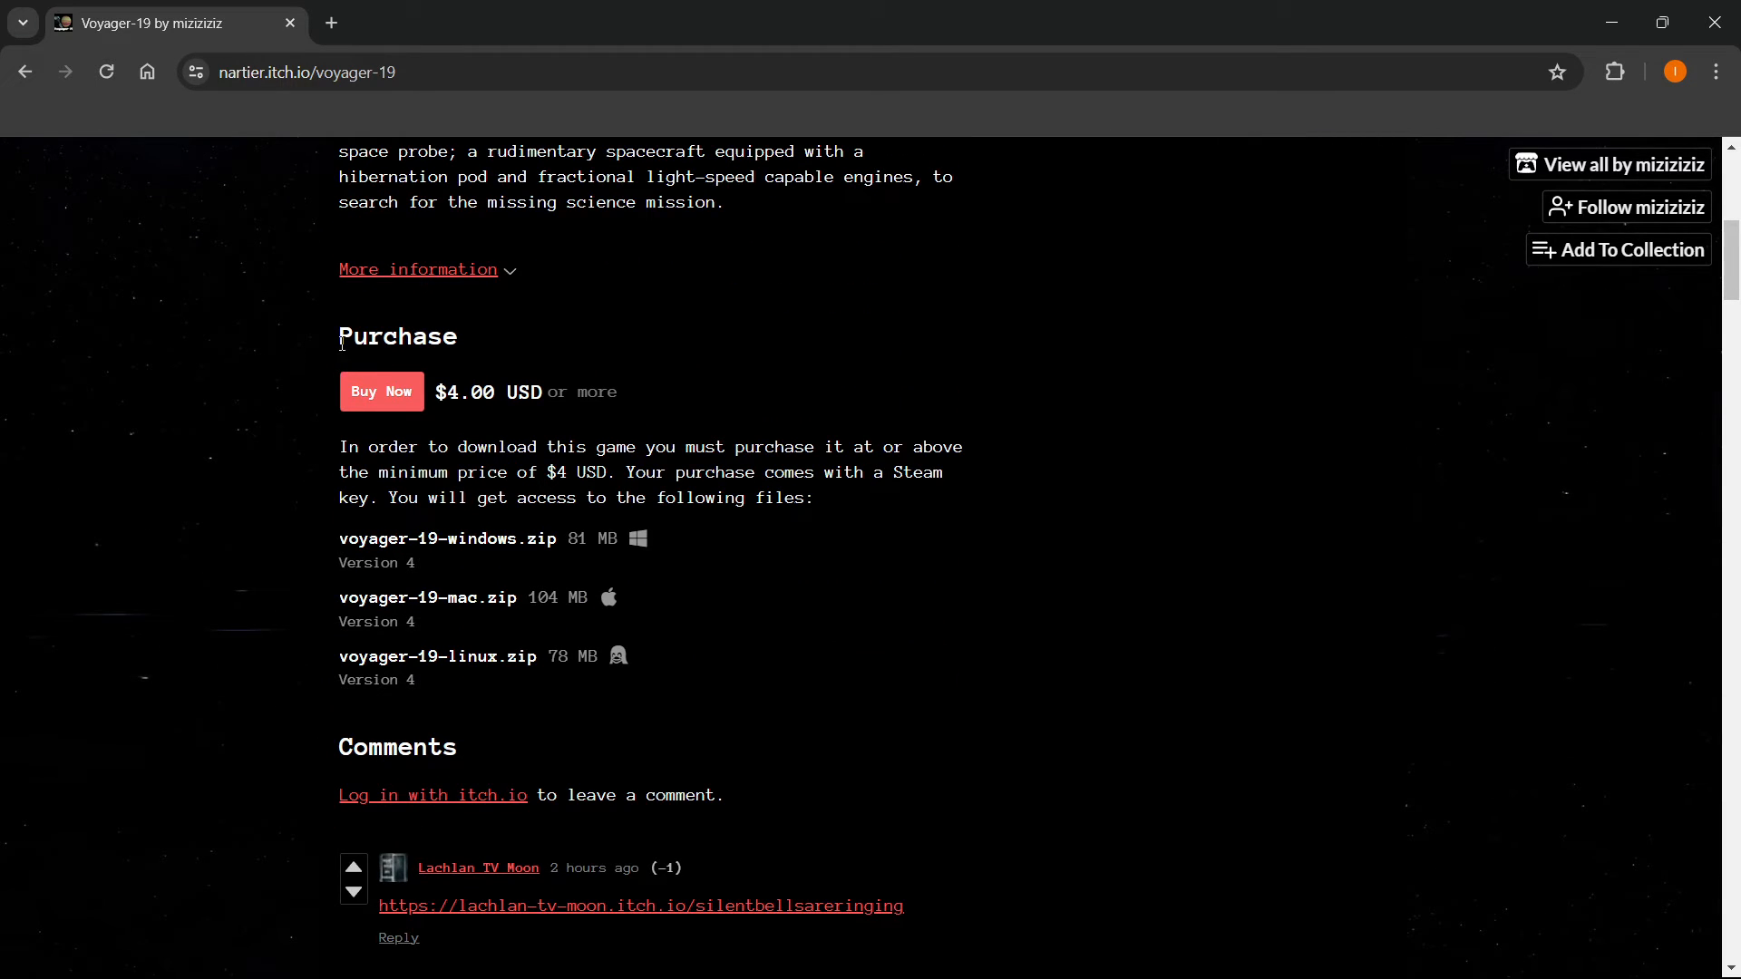
mouse_move(381, 391)
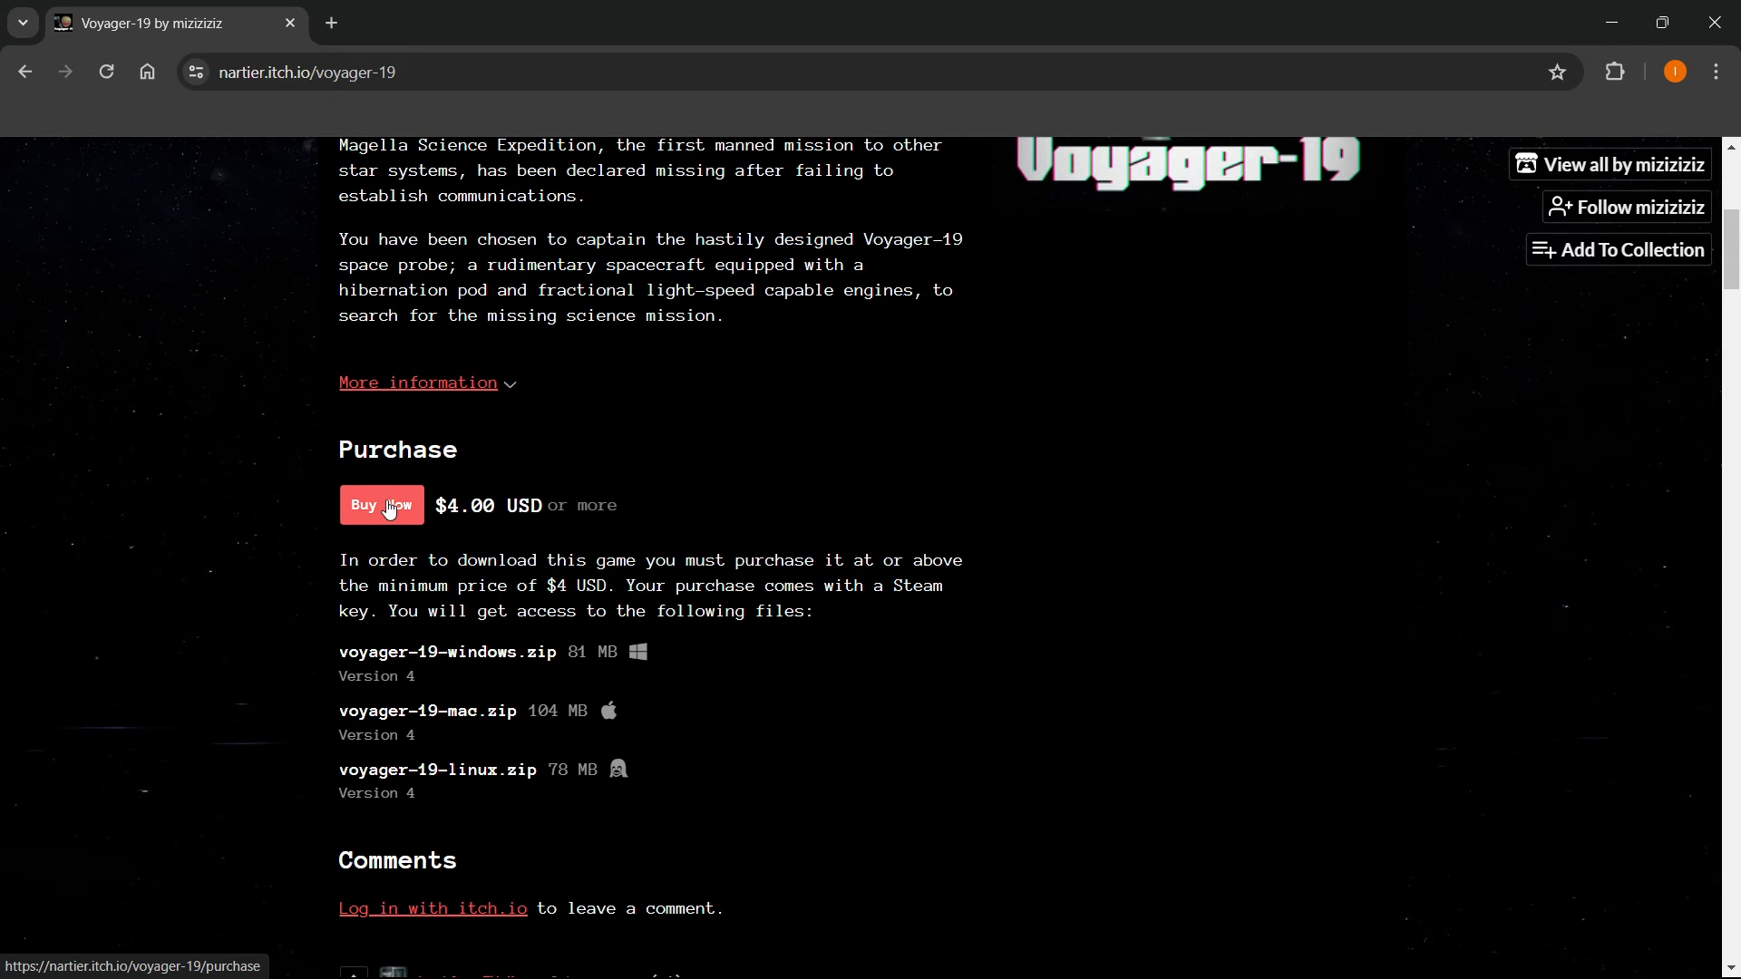
click(380, 505)
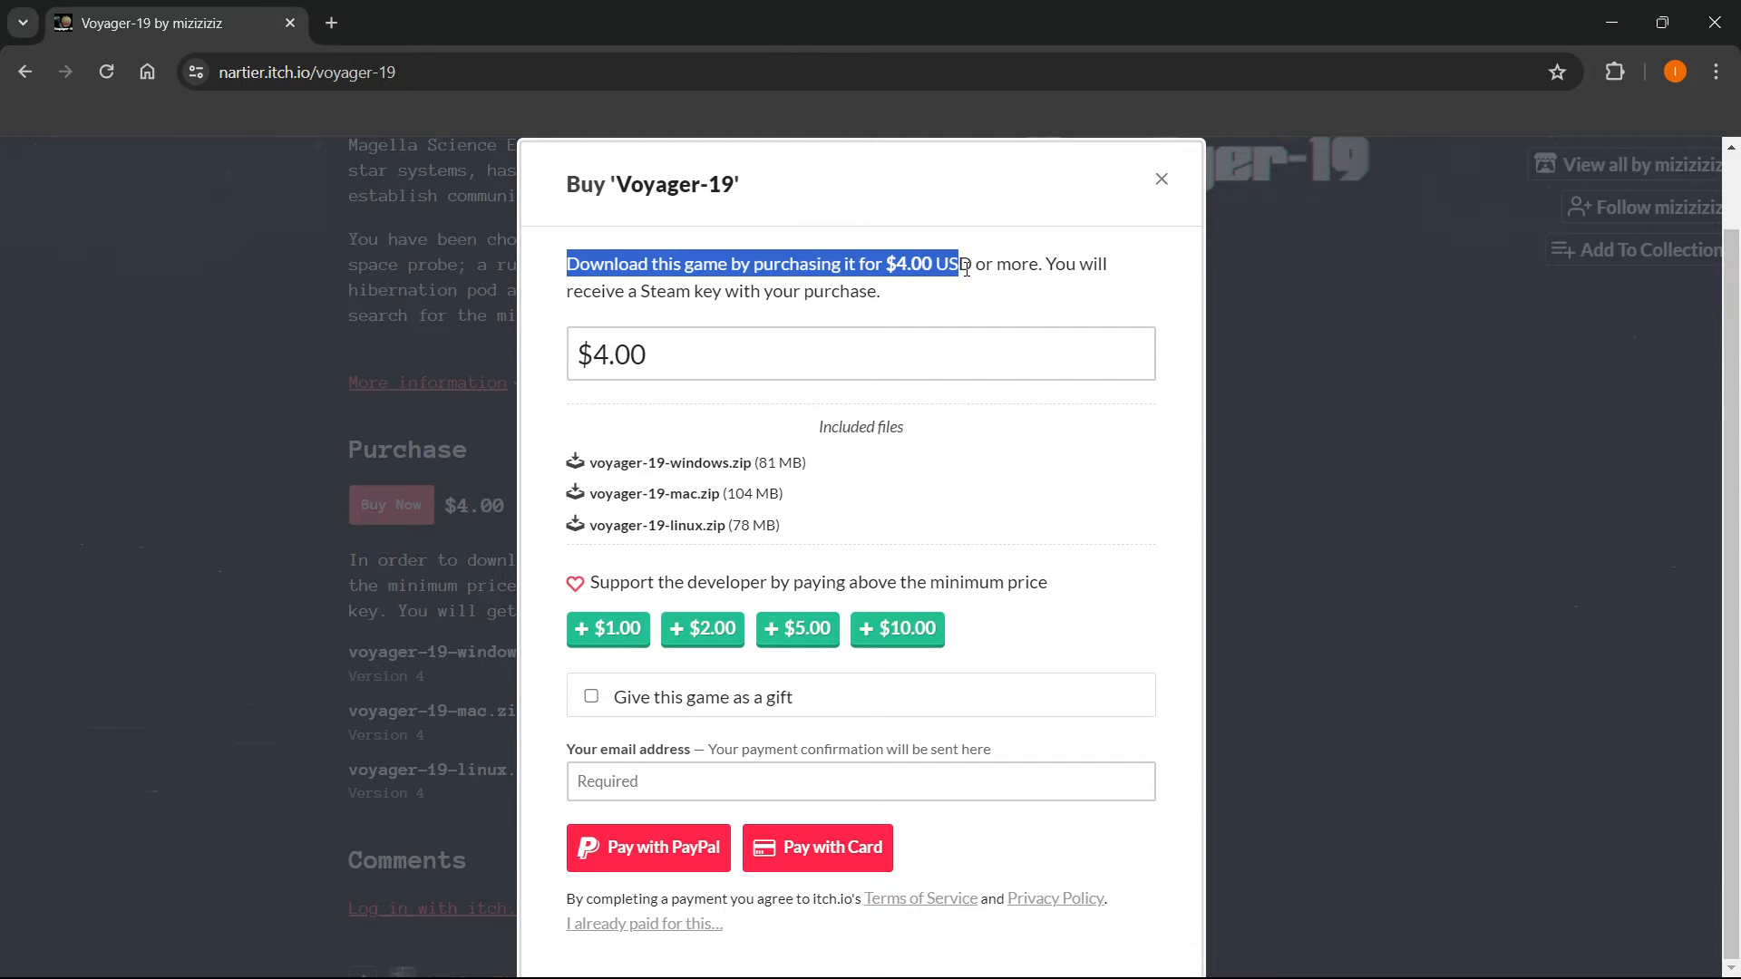
drag(963, 263, 844, 291)
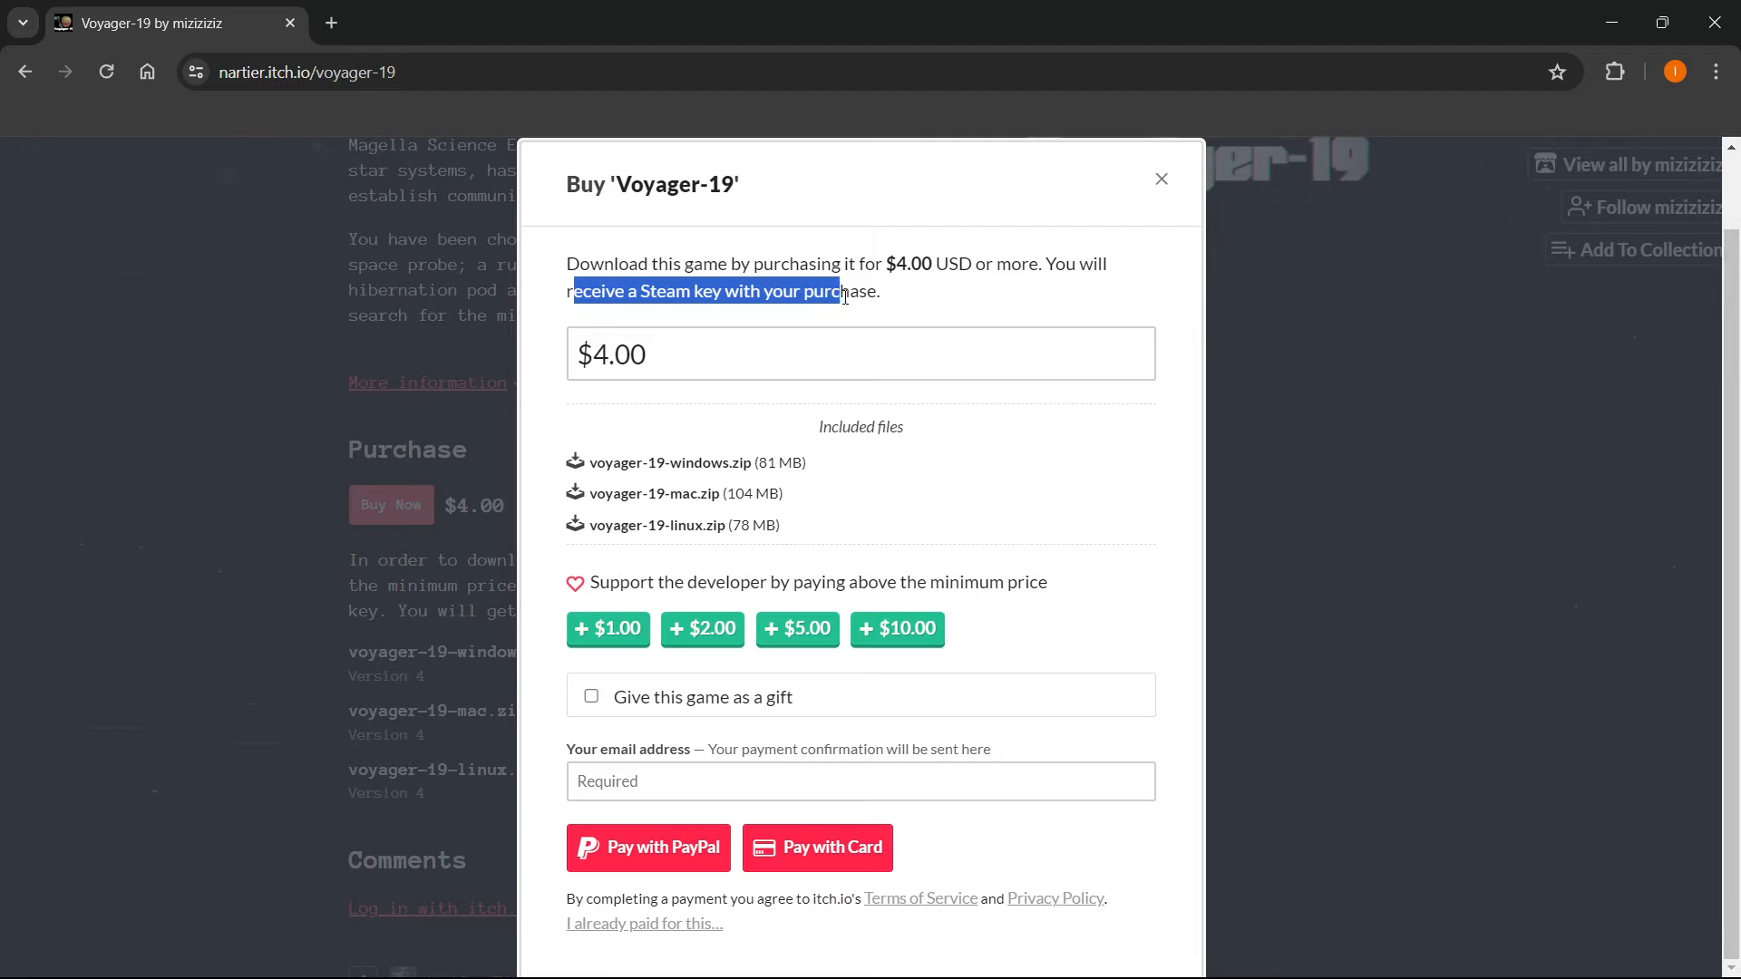
click(832, 302)
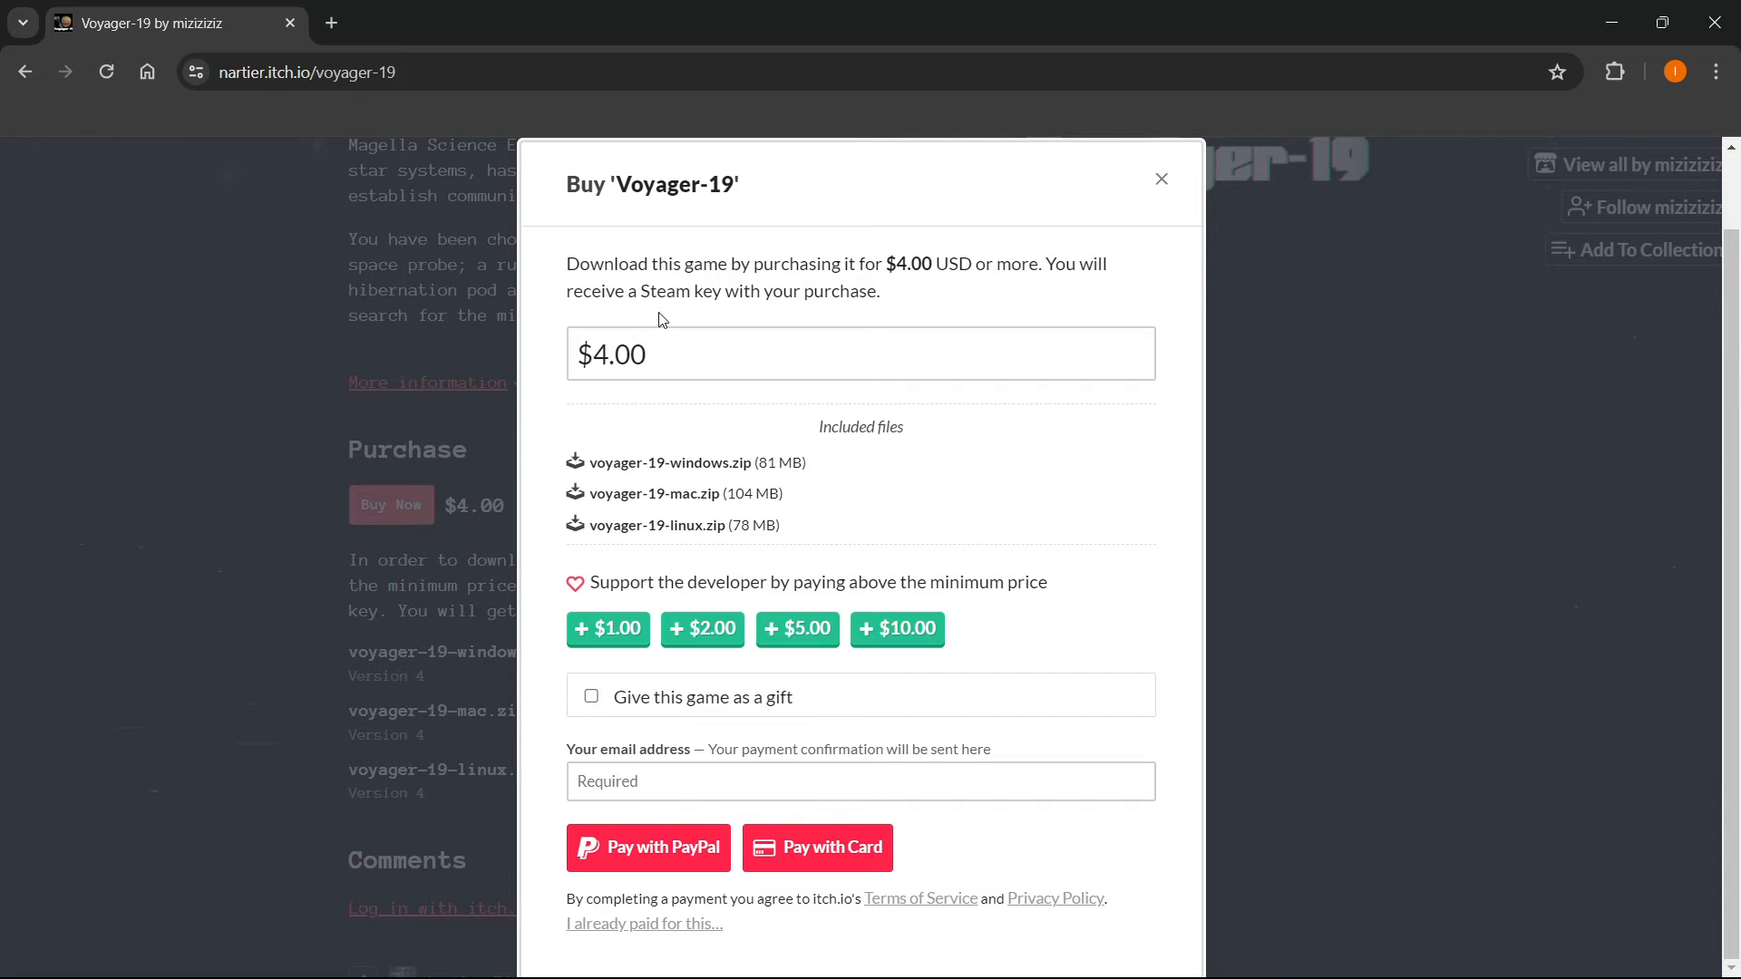
click(706, 353)
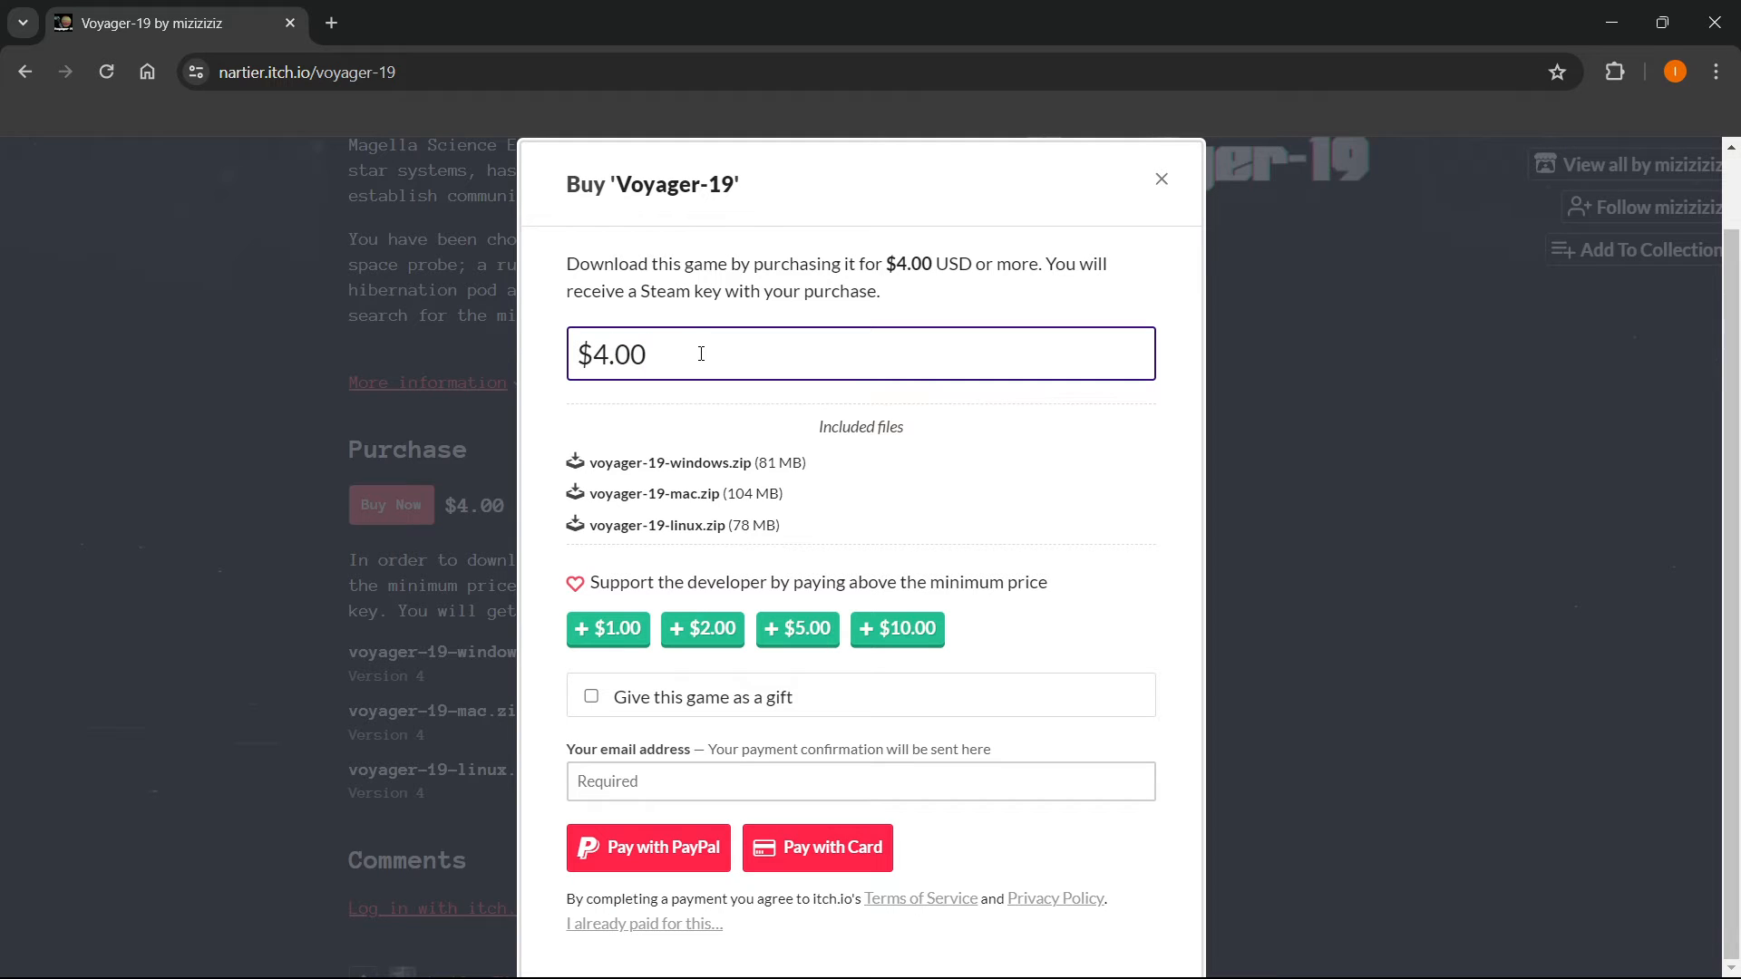
mouse_move(692, 352)
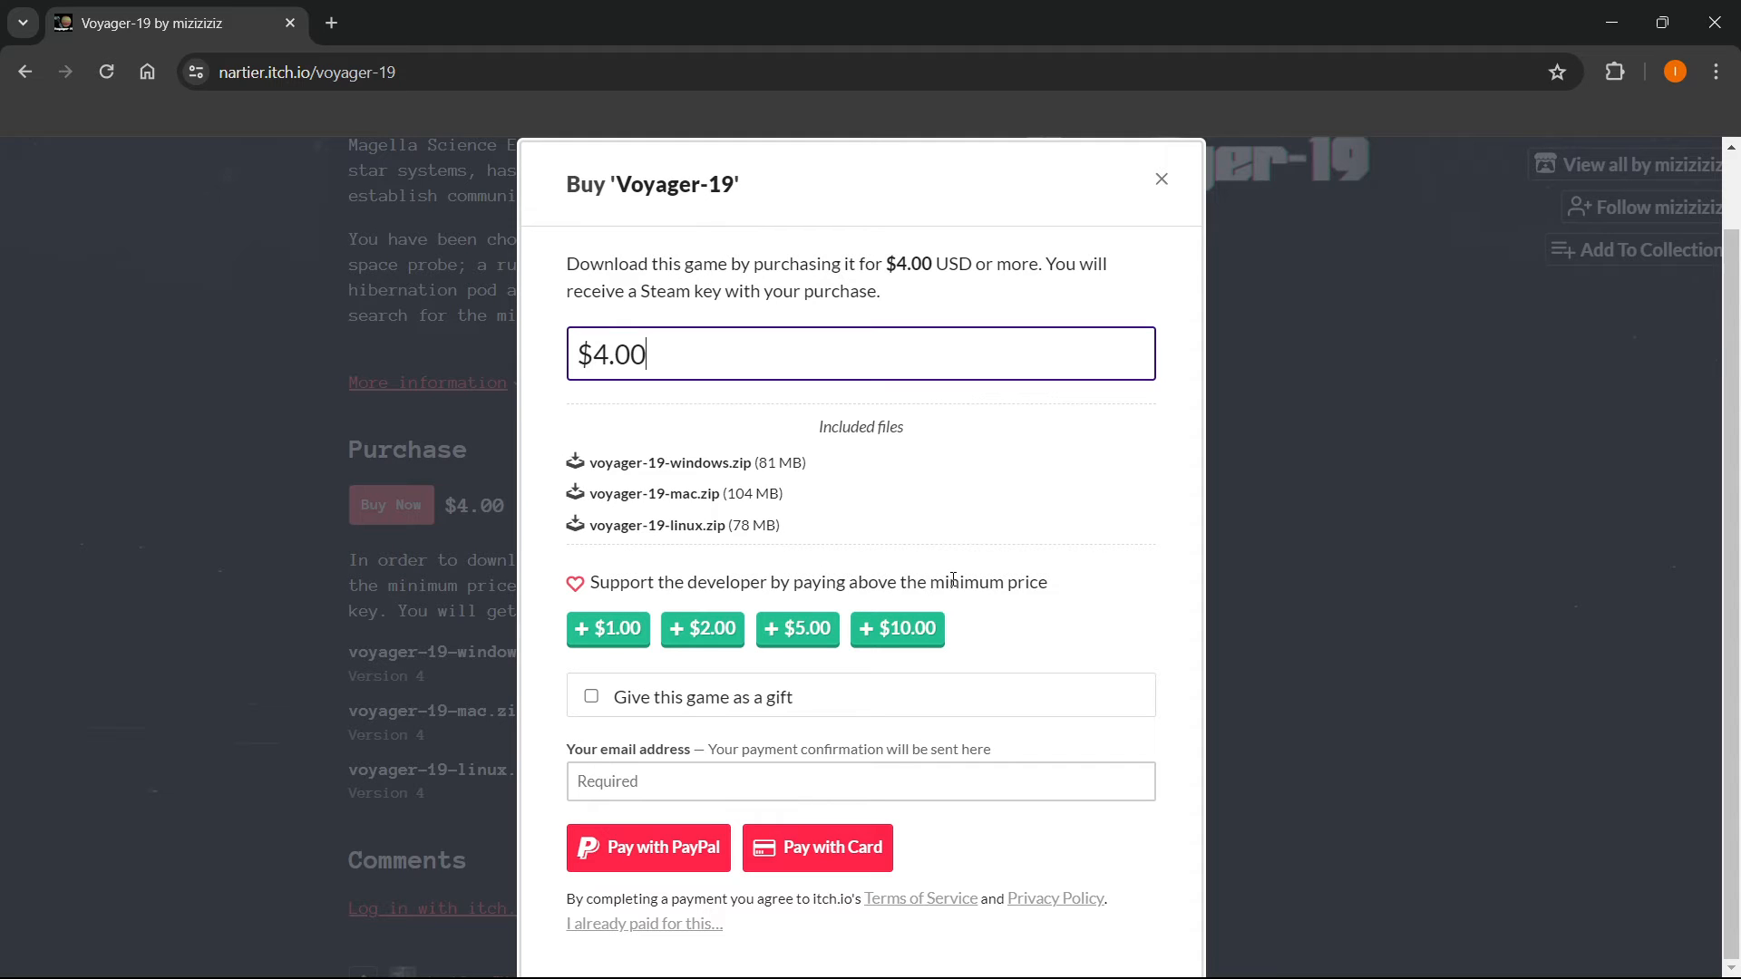
mouse_move(634, 554)
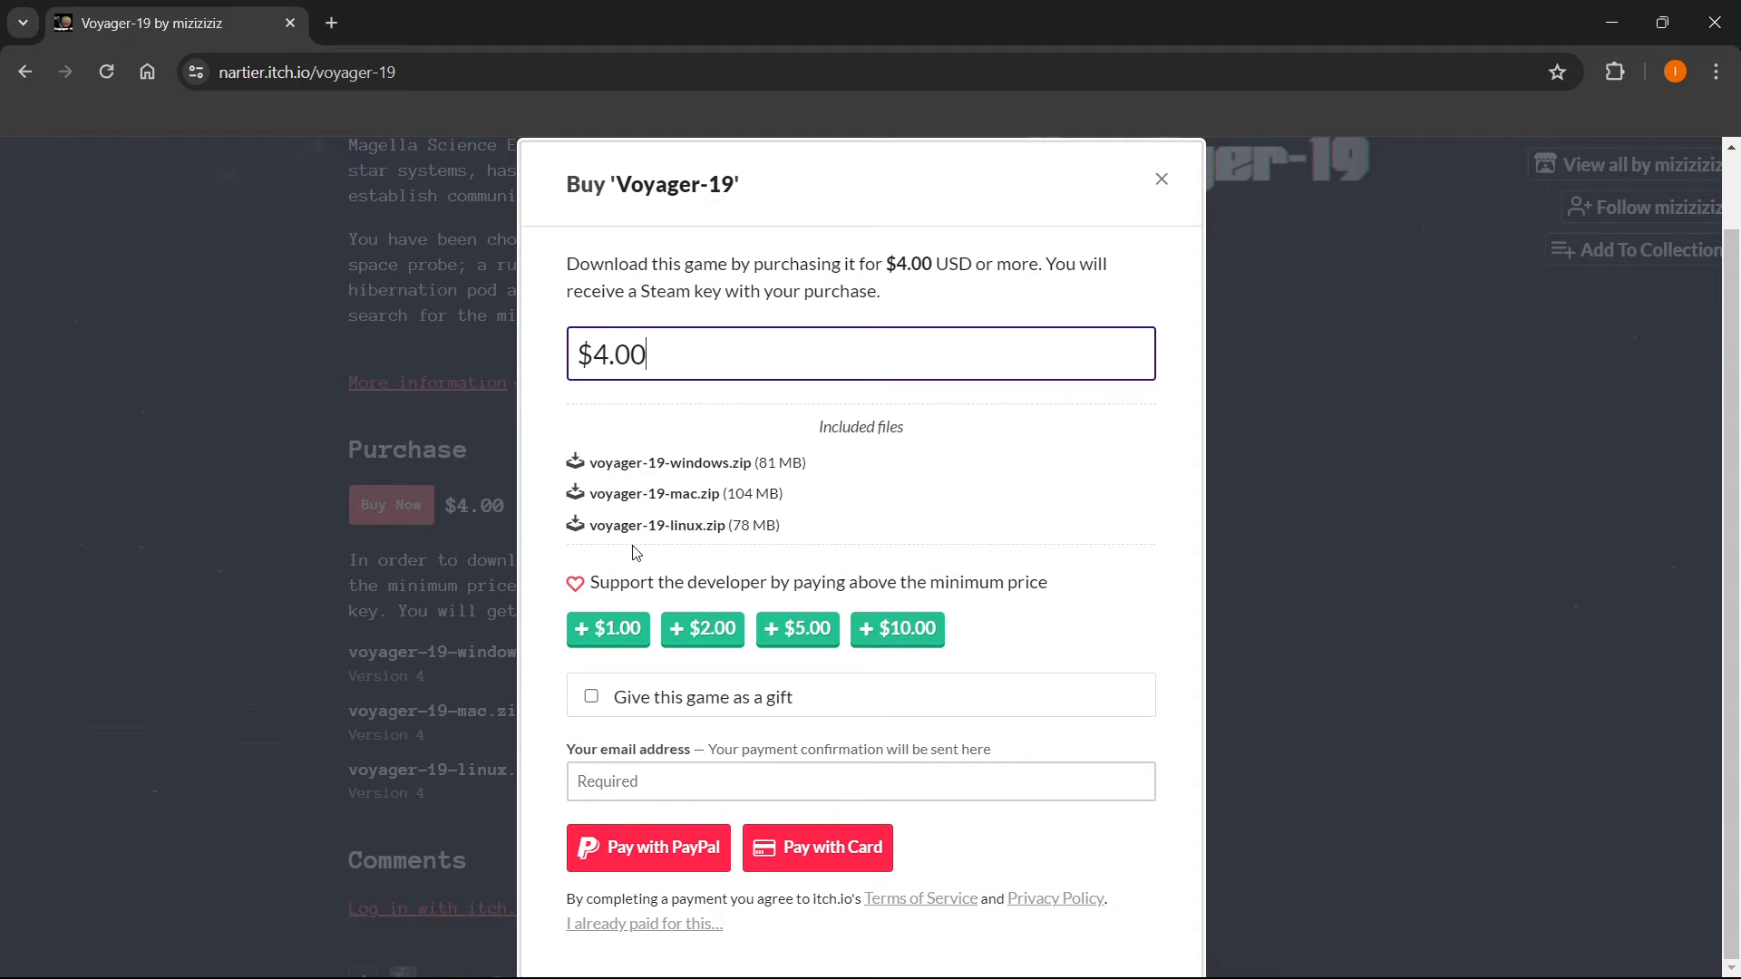
mouse_move(887, 627)
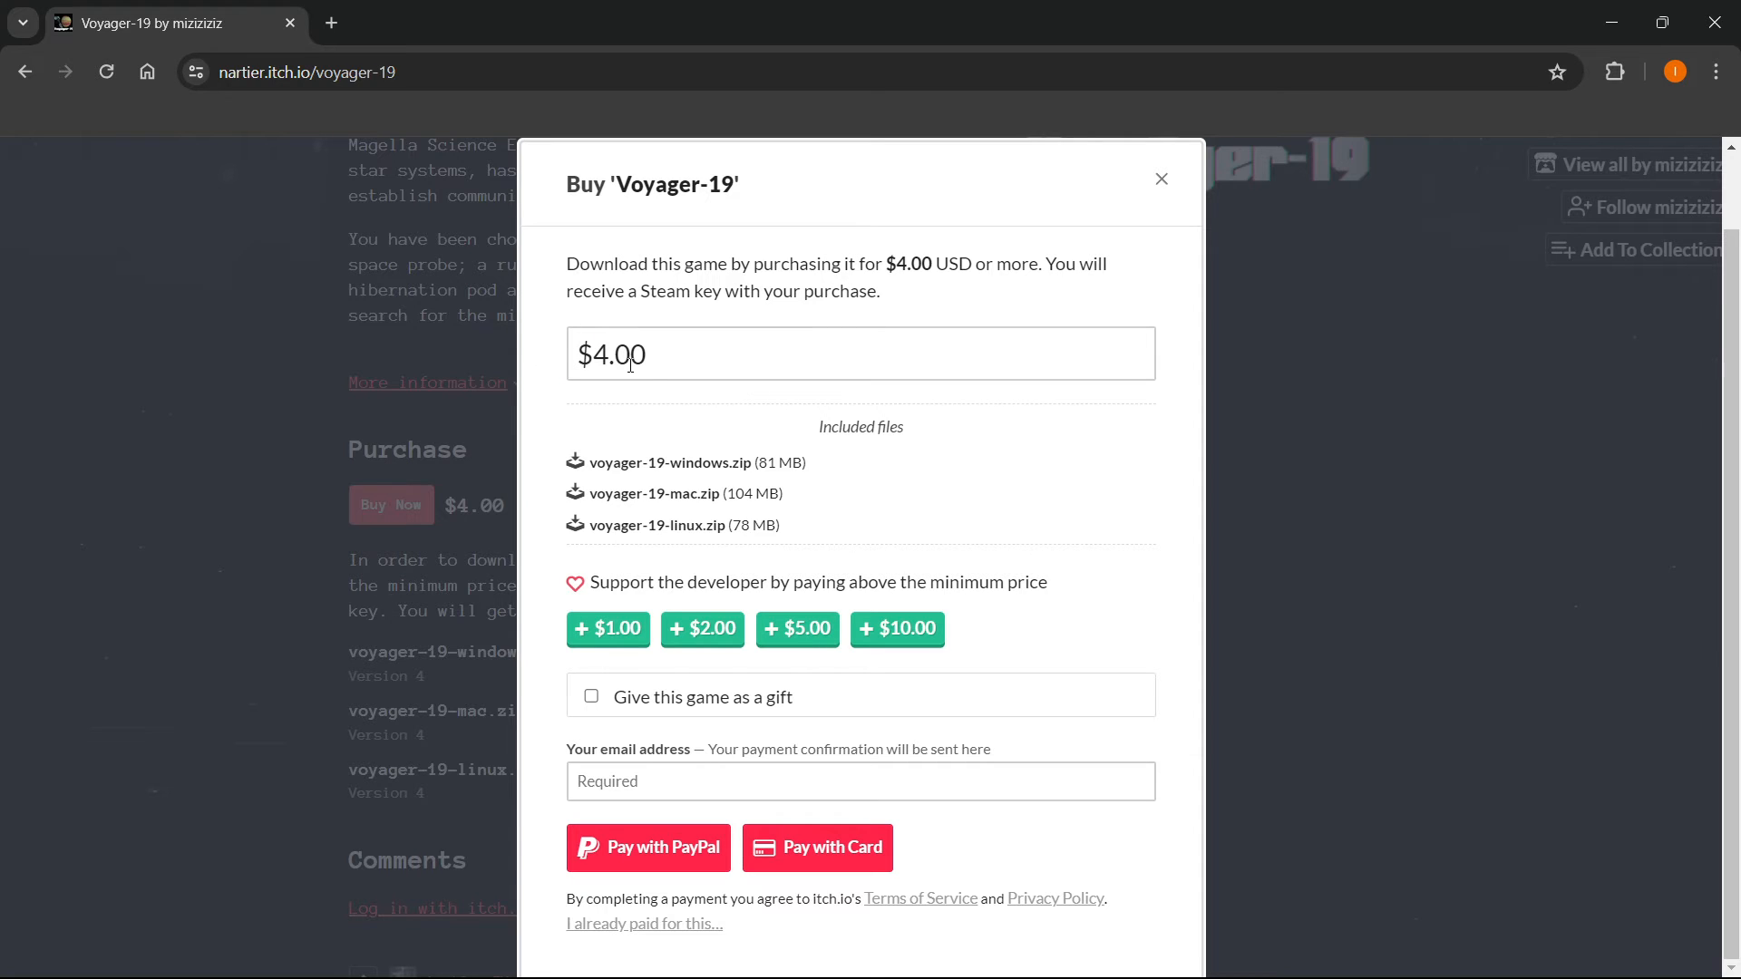
double_click(679, 461)
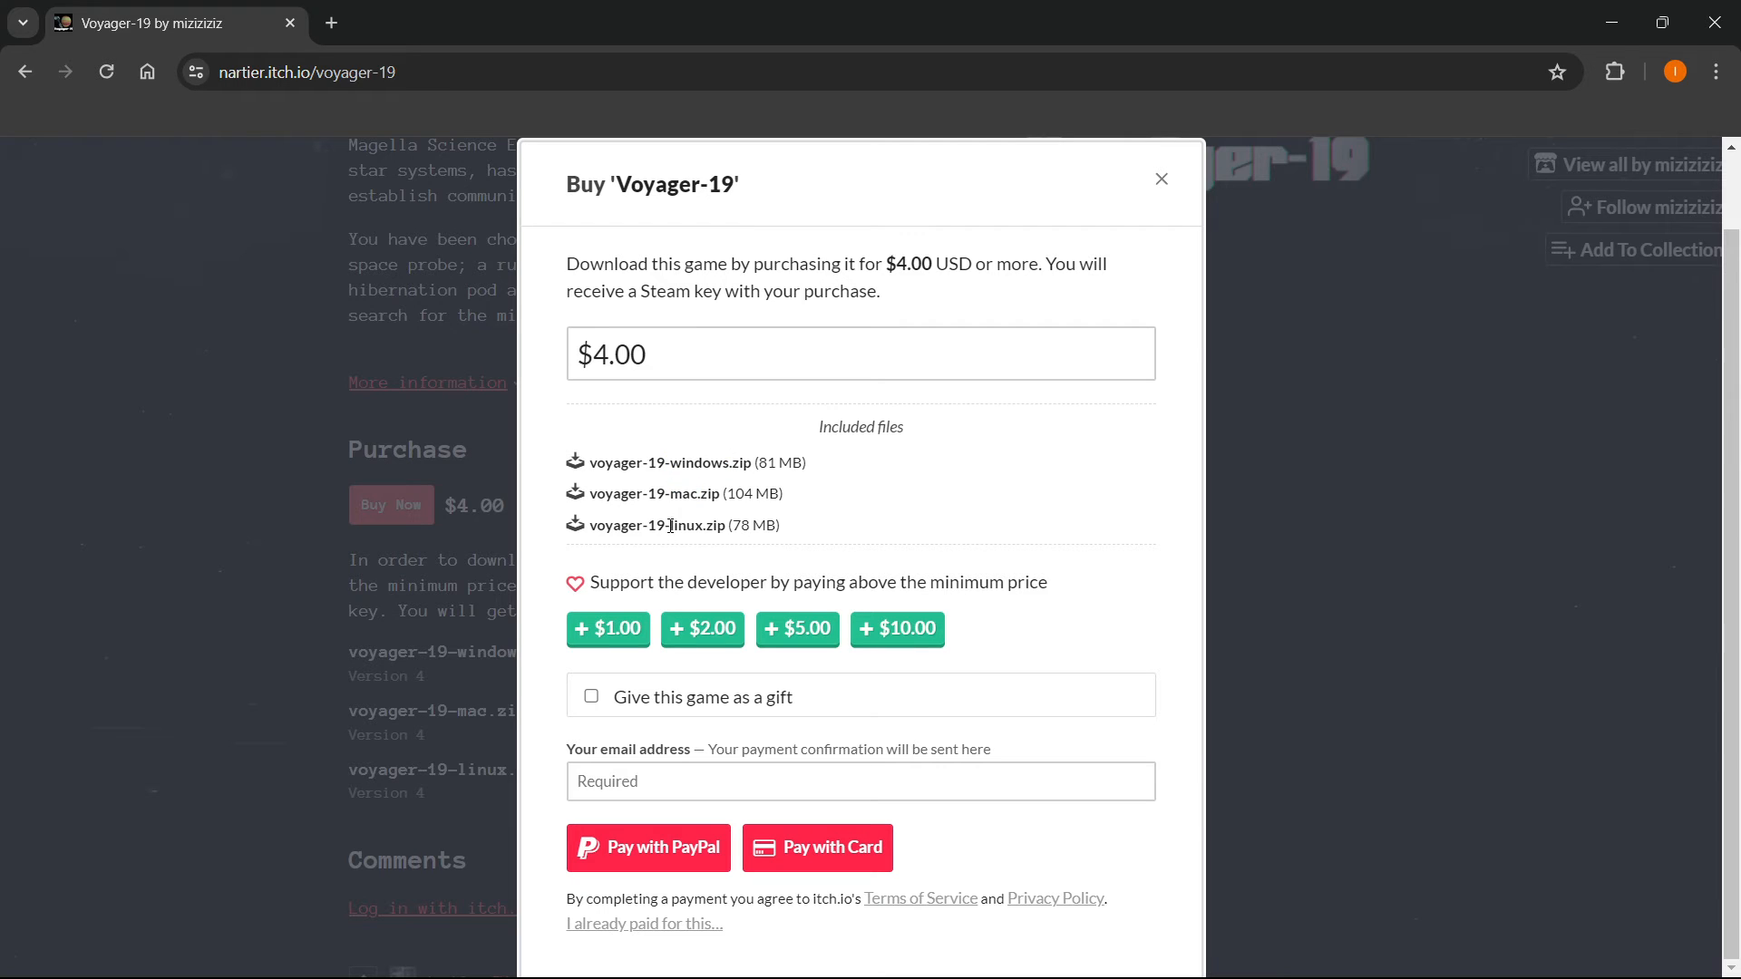
mouse_move(694, 461)
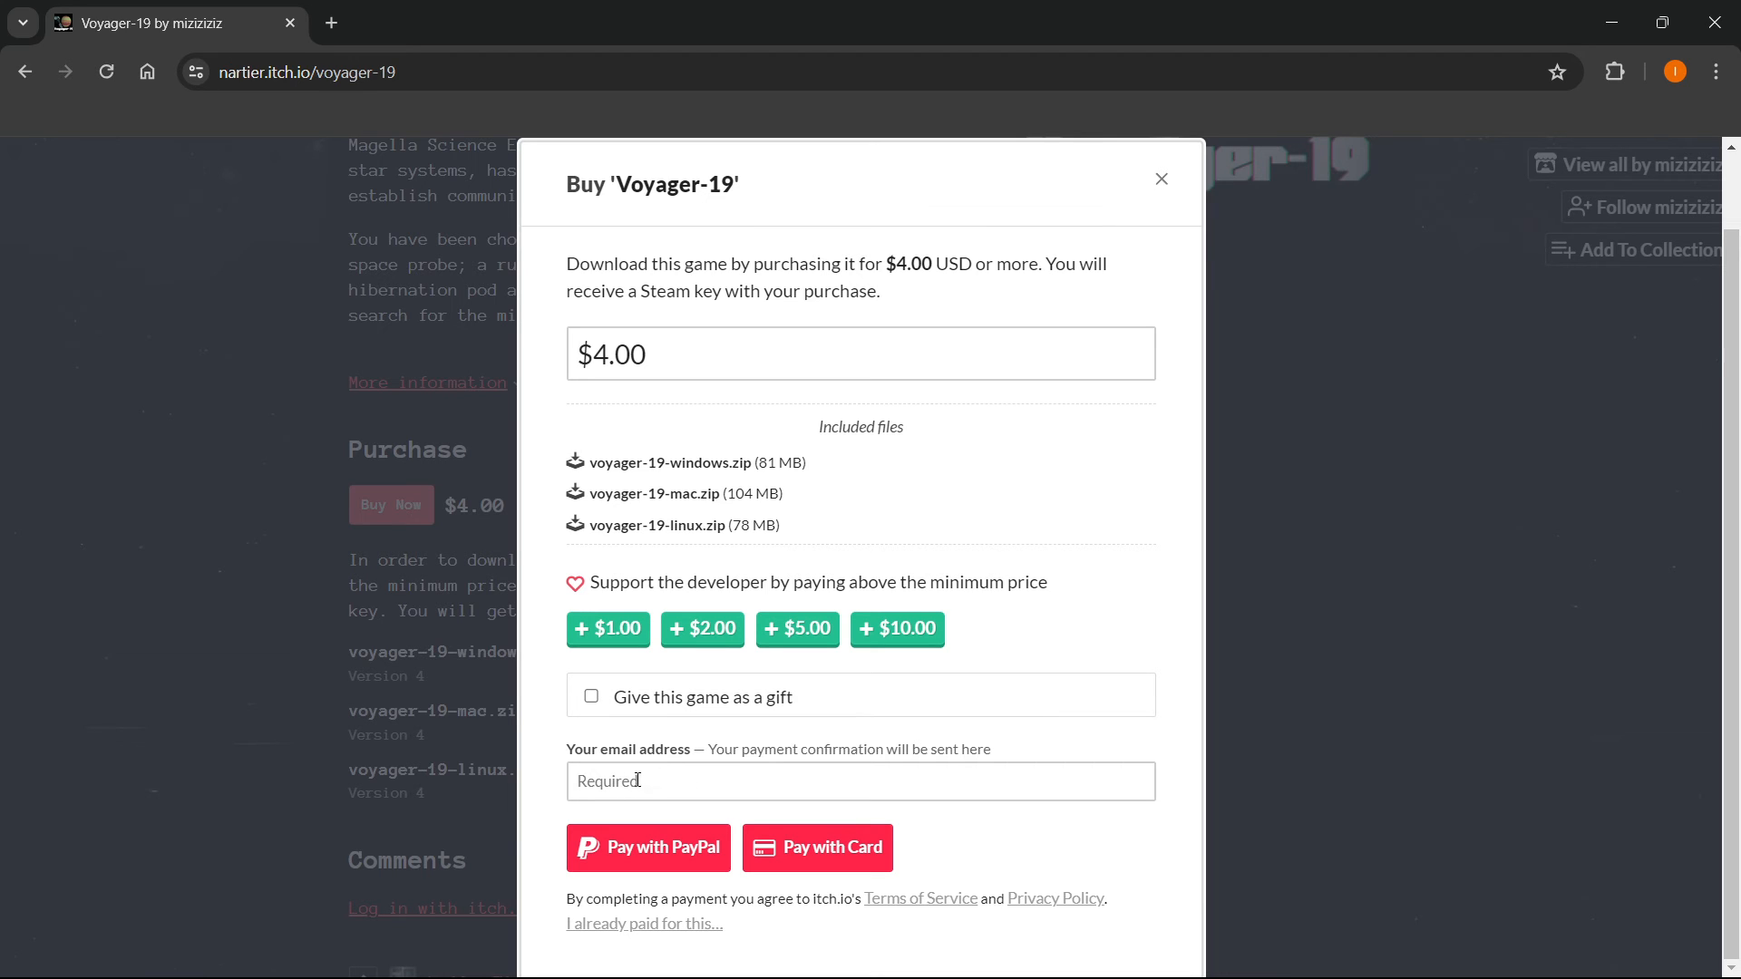
click(647, 847)
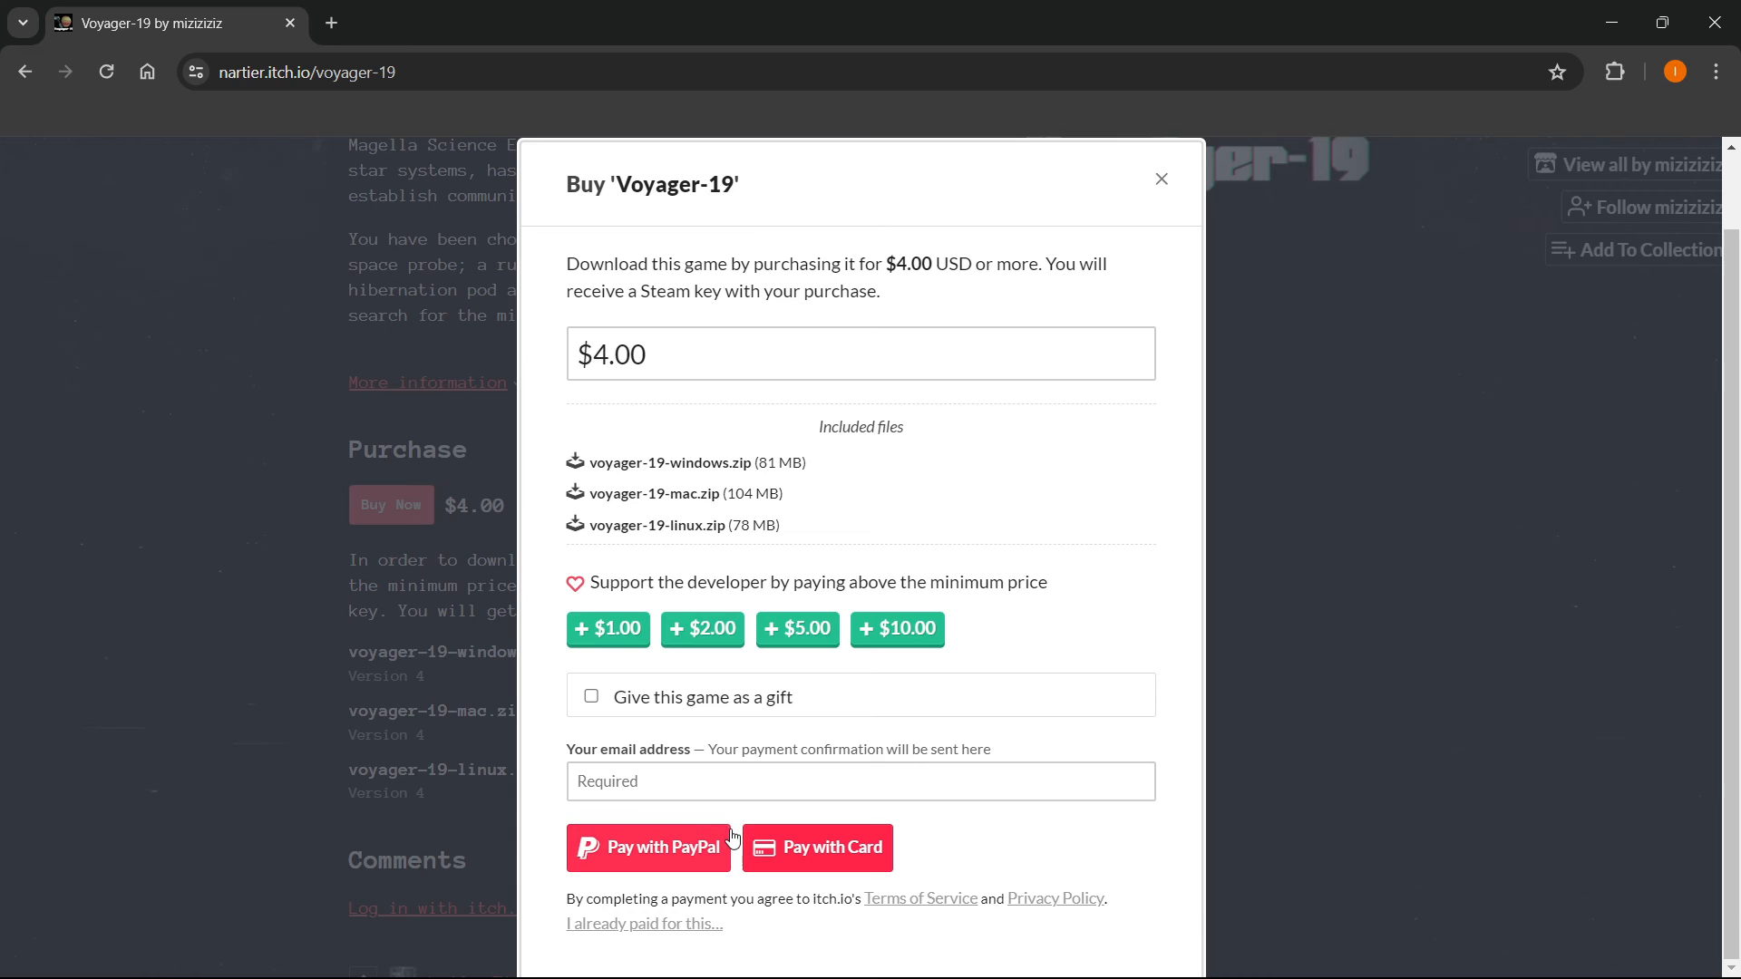
mouse_move(864, 896)
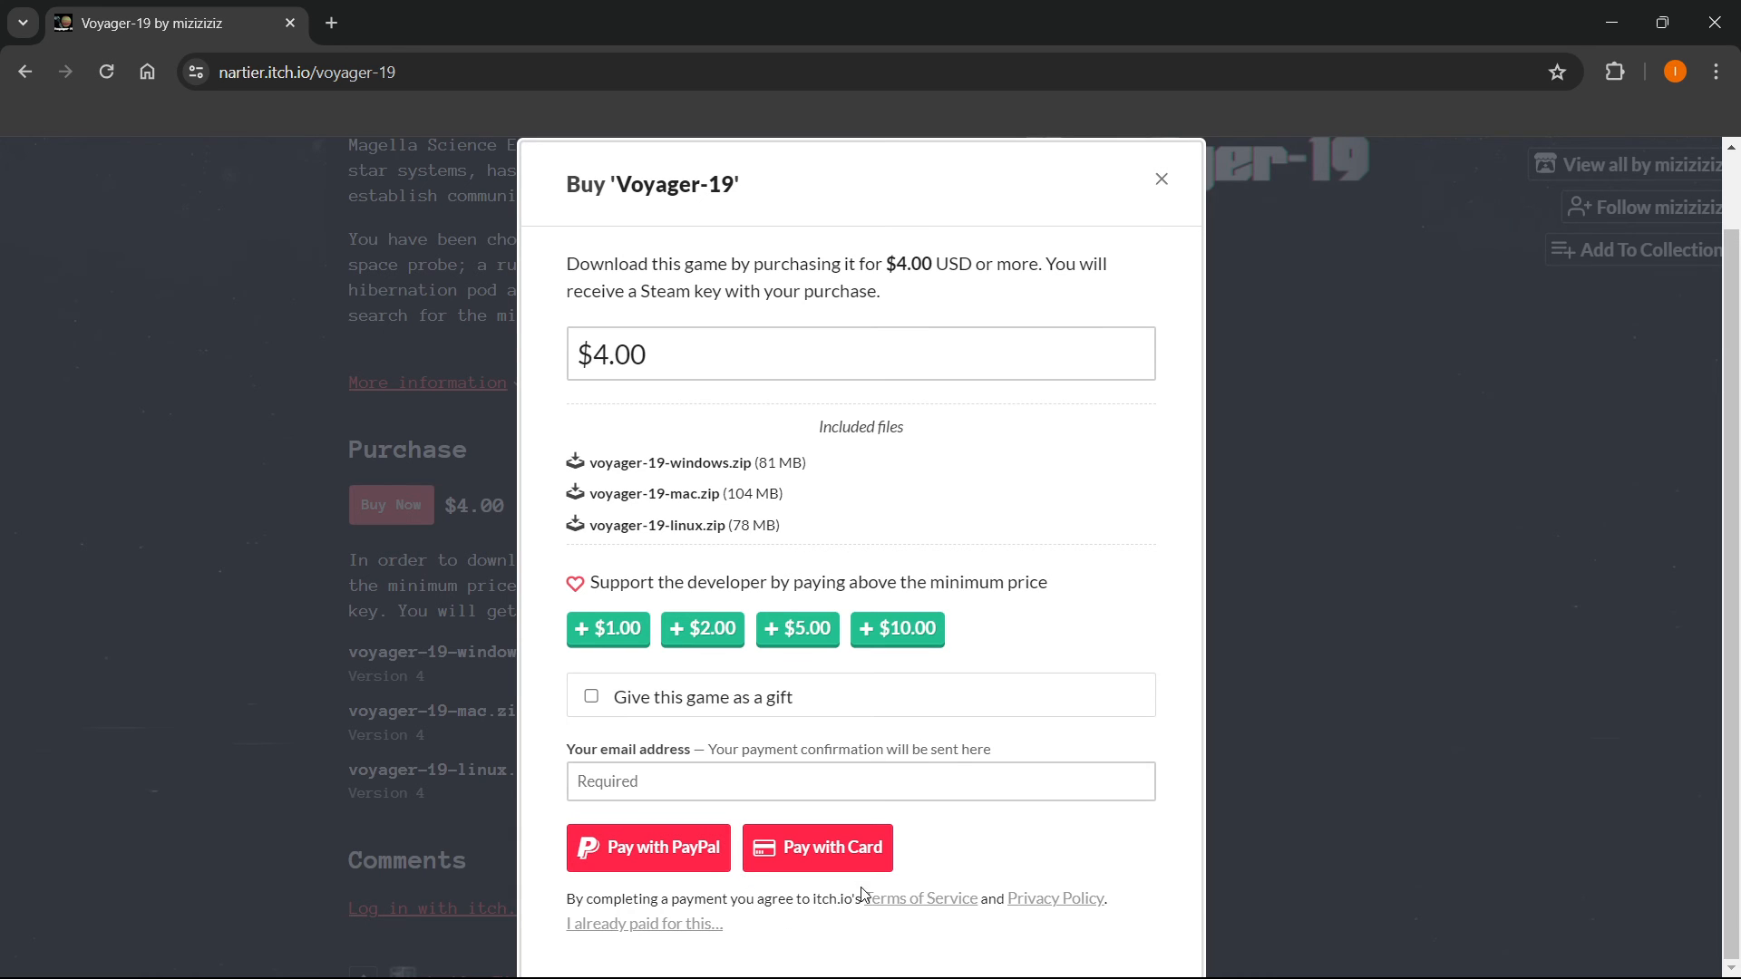
mouse_move(816, 846)
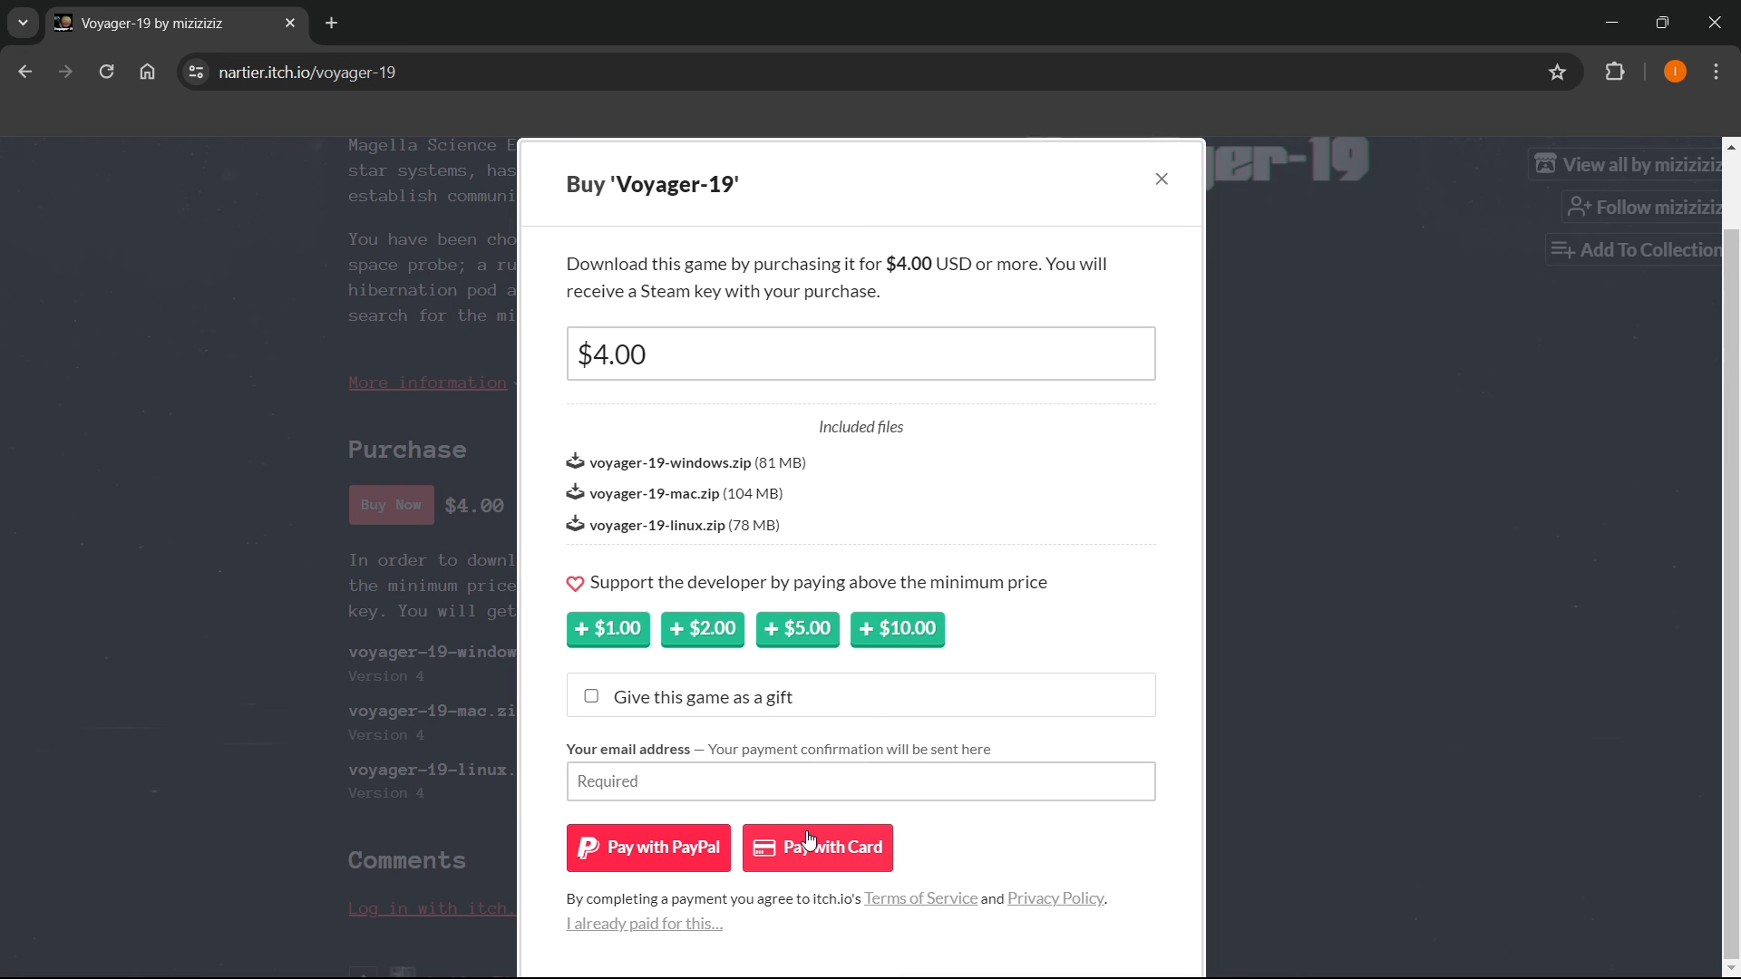
mouse_move(894, 513)
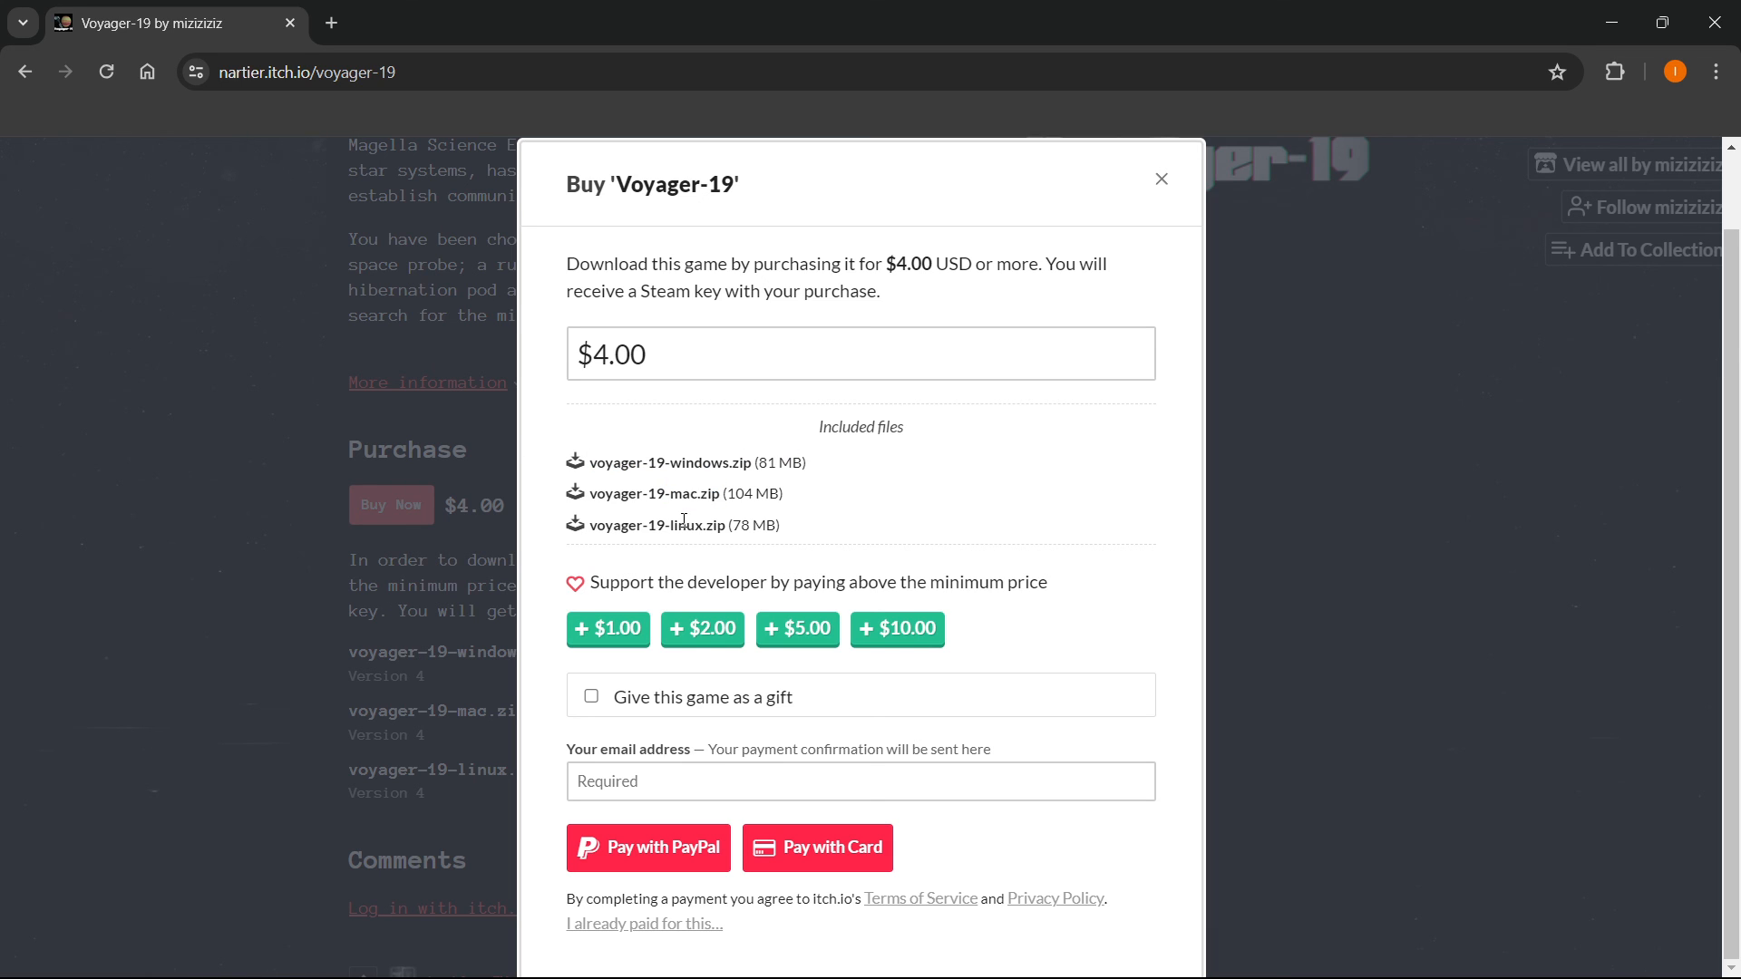
mouse_move(792, 486)
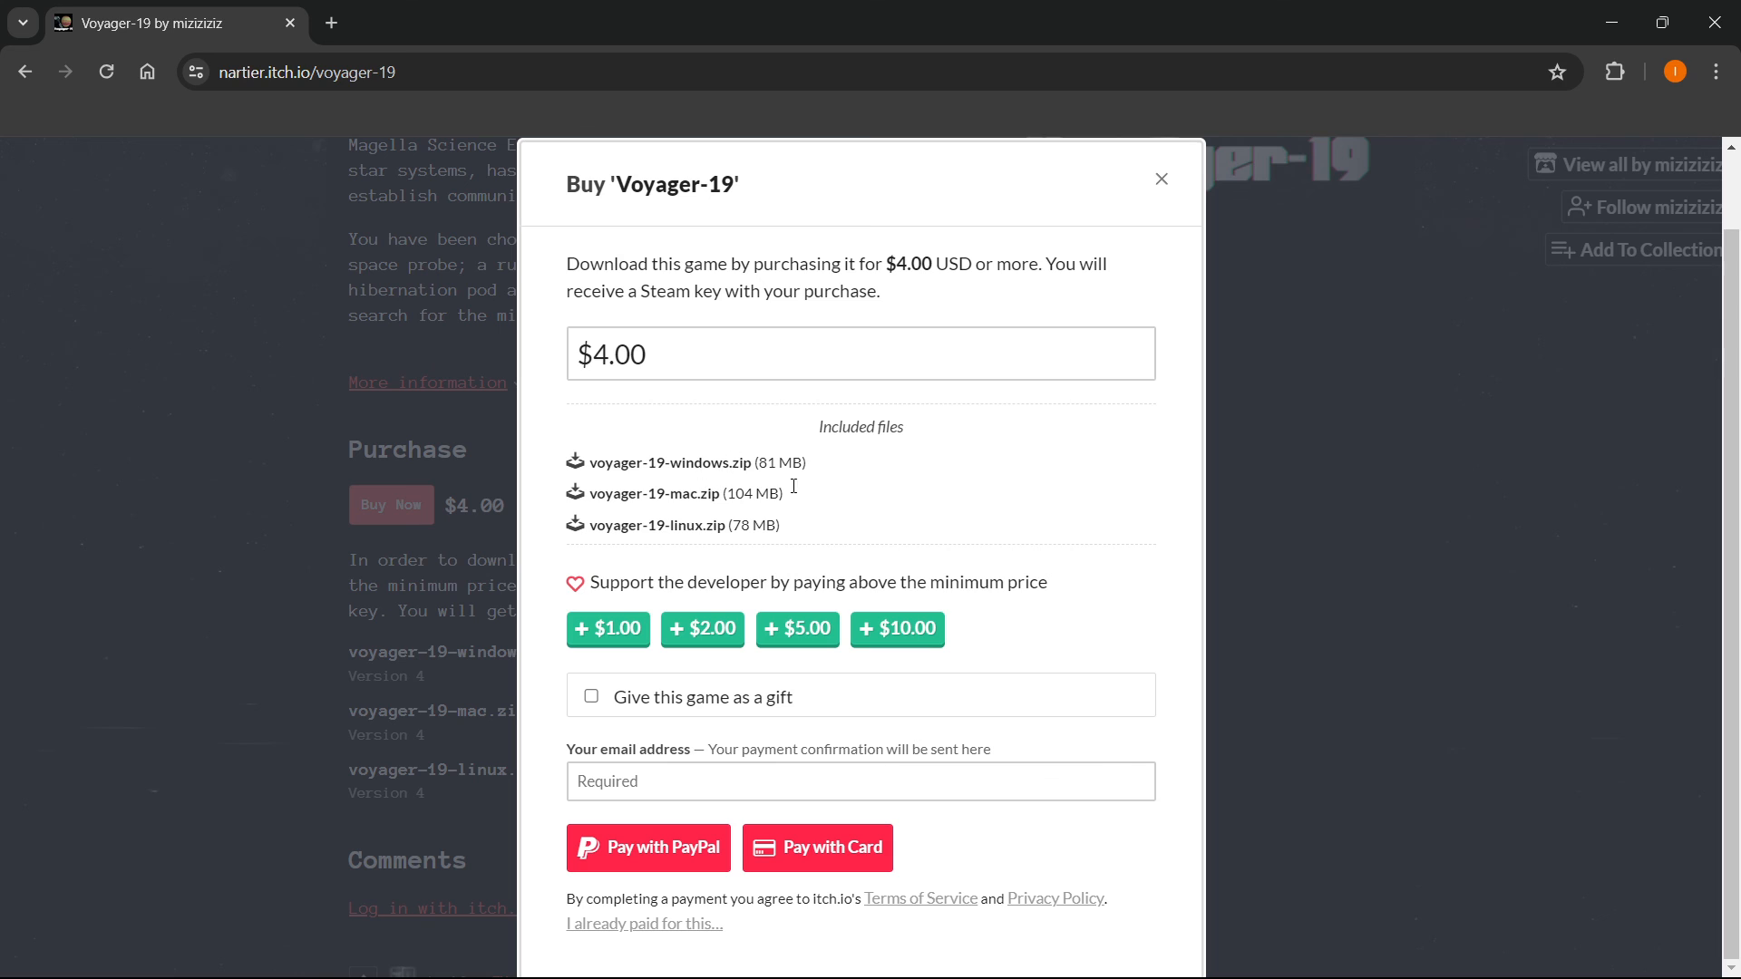
mouse_move(802, 460)
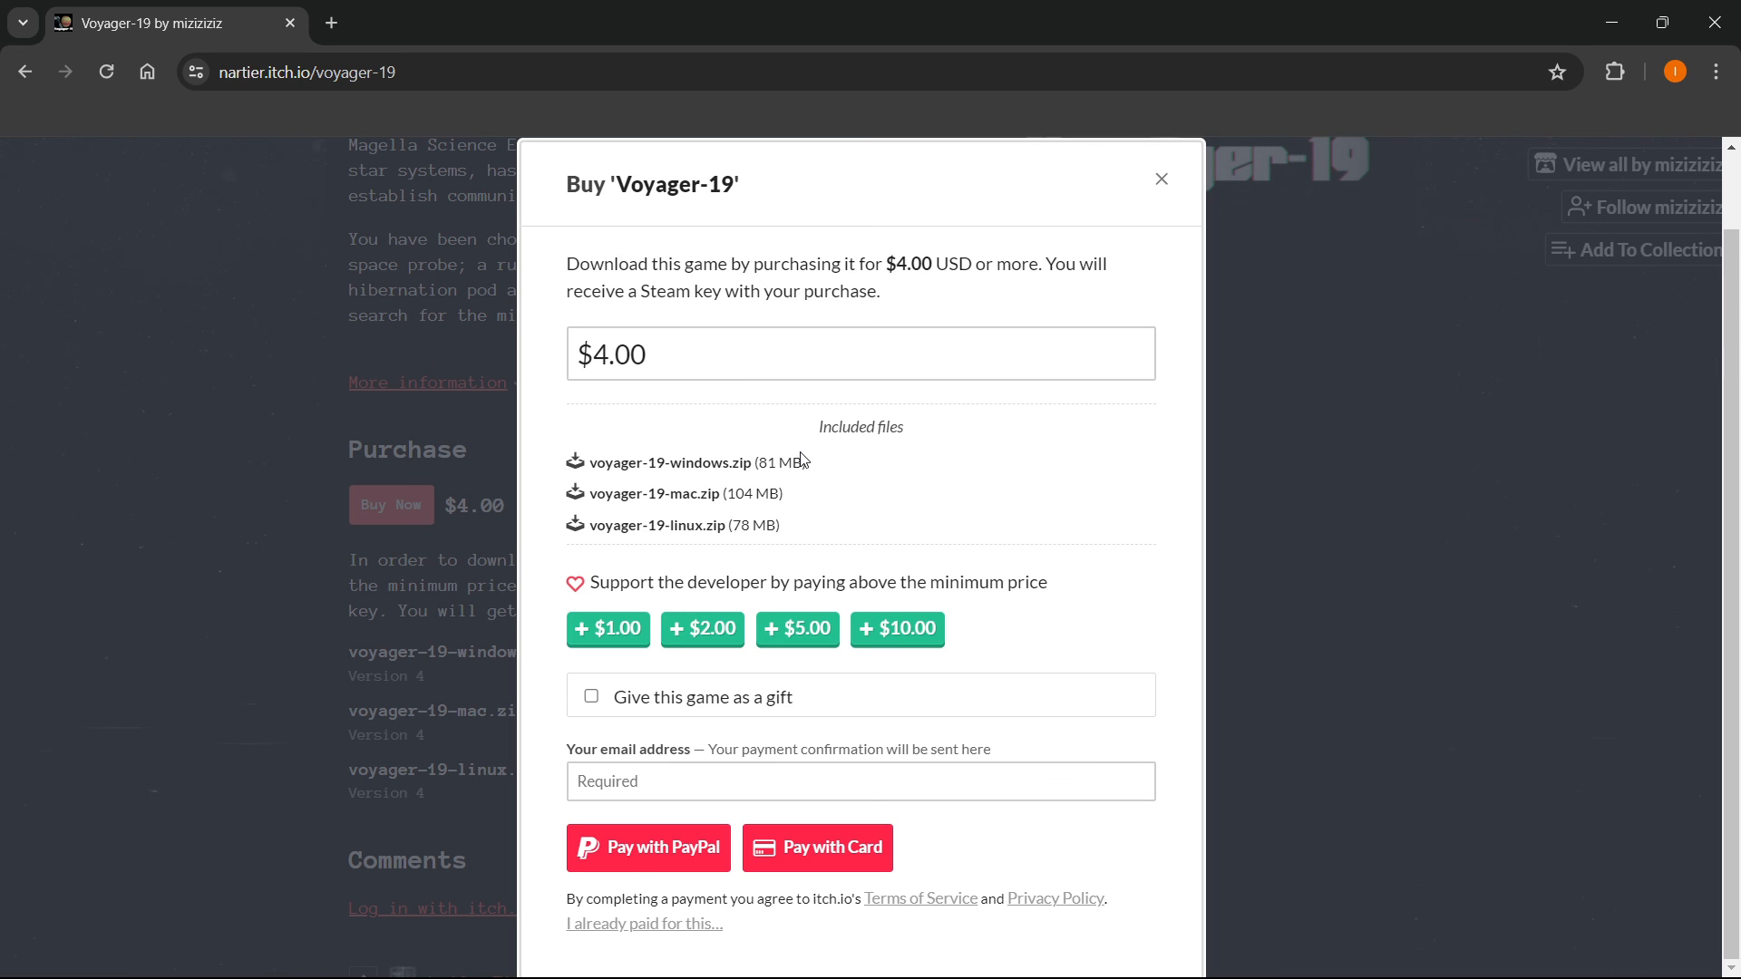
mouse_move(811, 468)
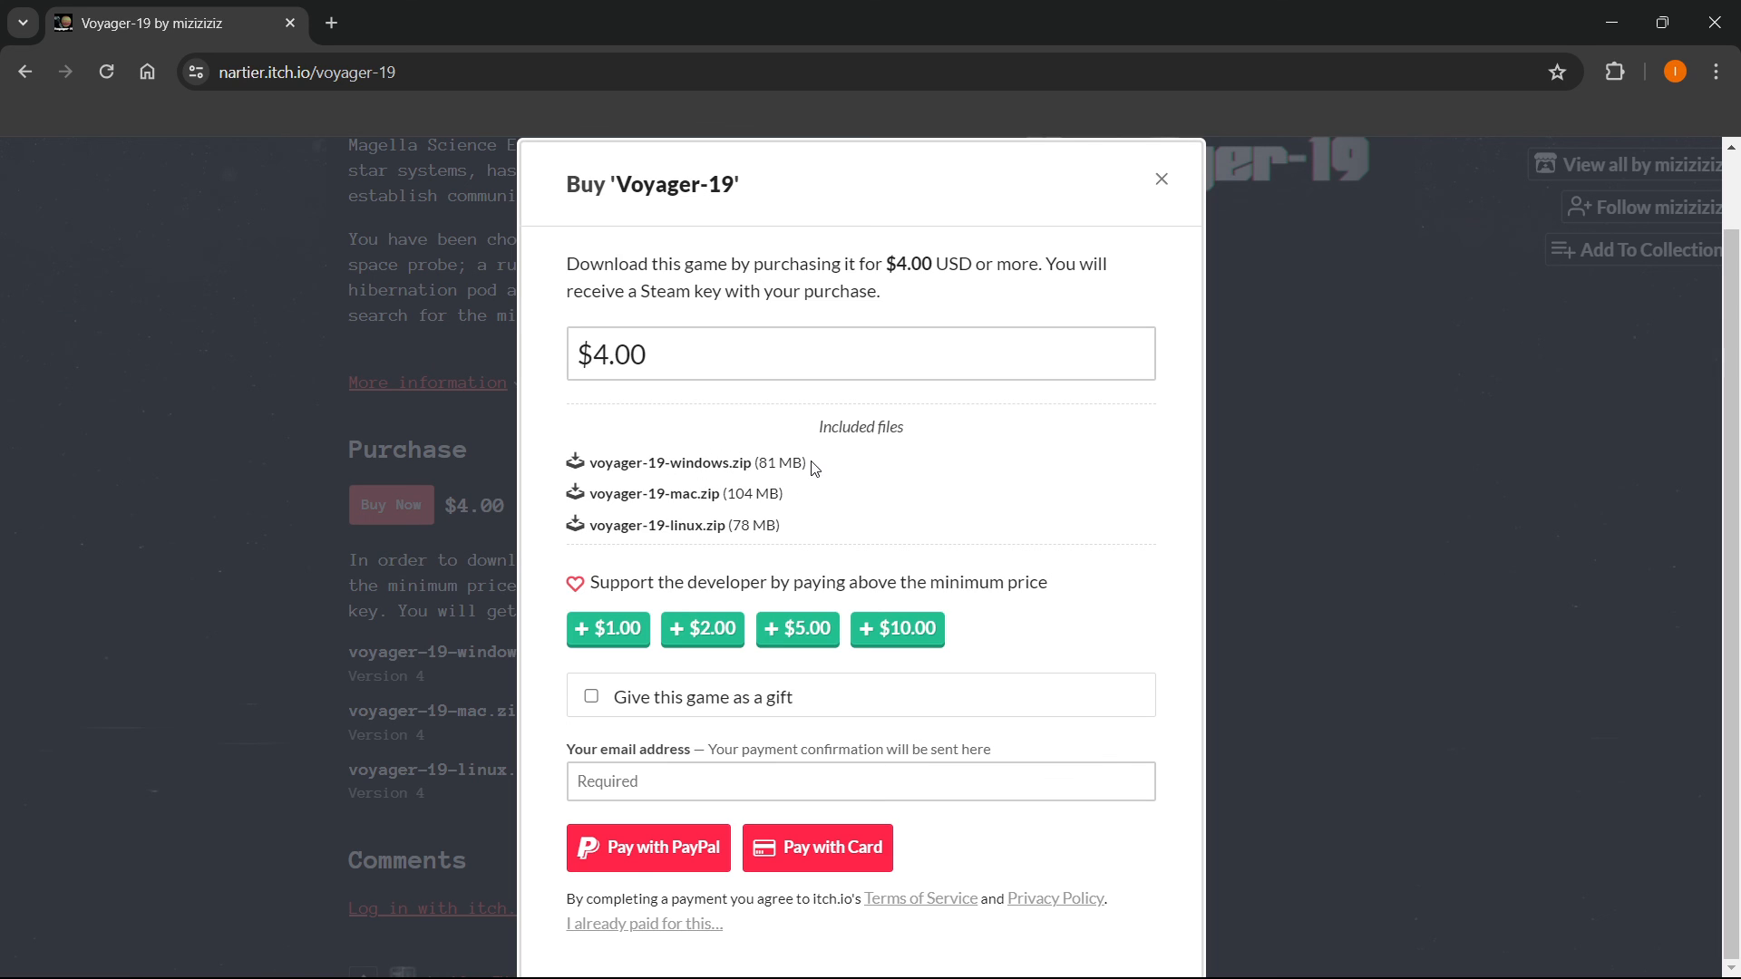